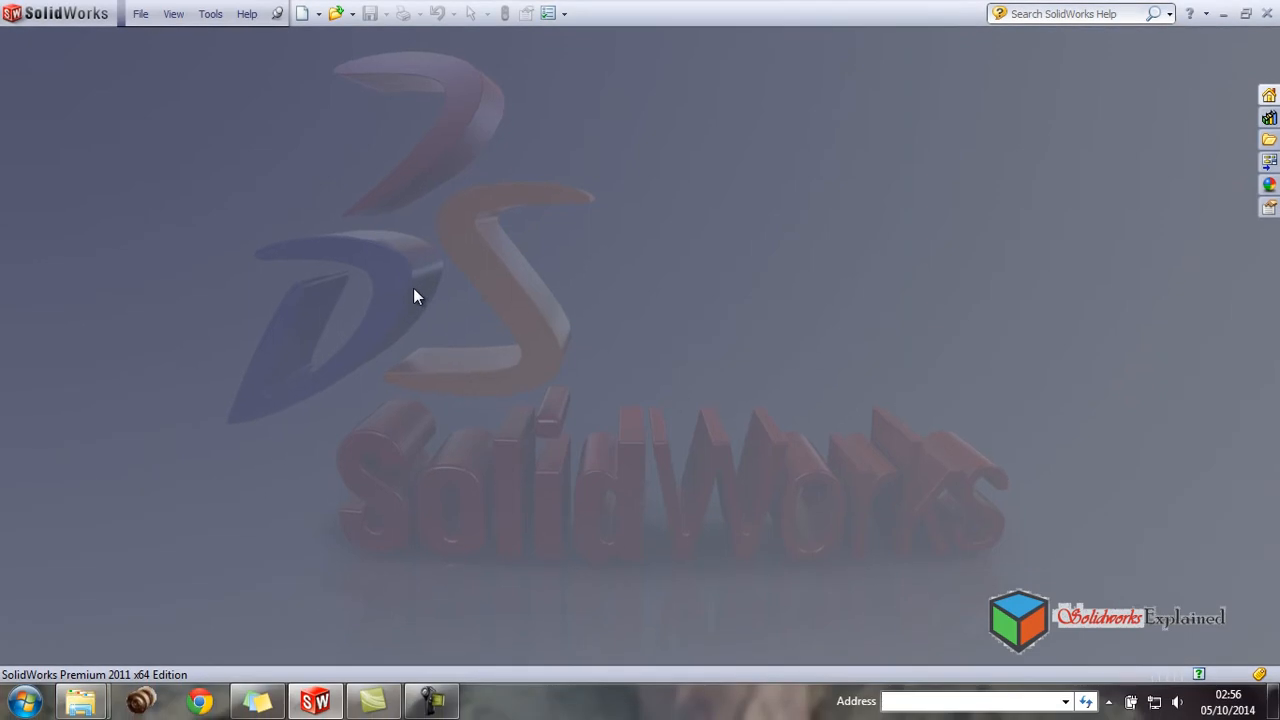
pyautogui.moveTo(422, 303)
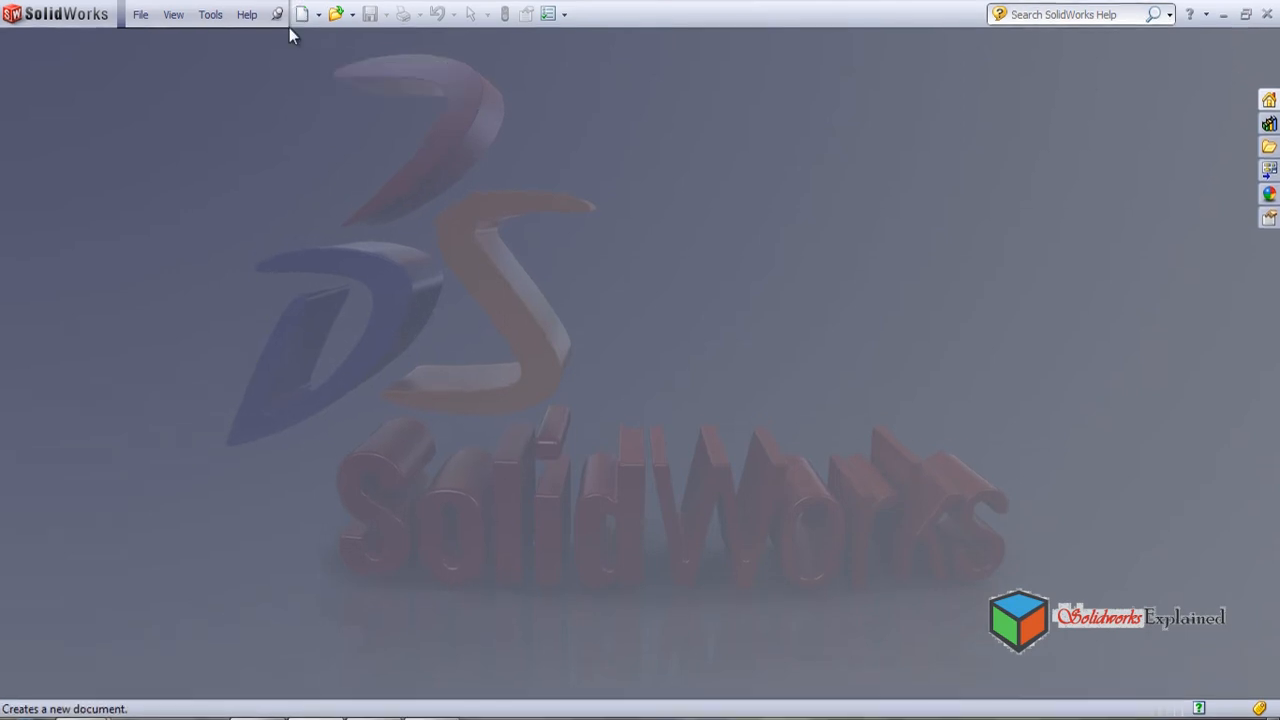
# Create a new blank part document, Part2, from the Part template
pyautogui.click(301, 14)
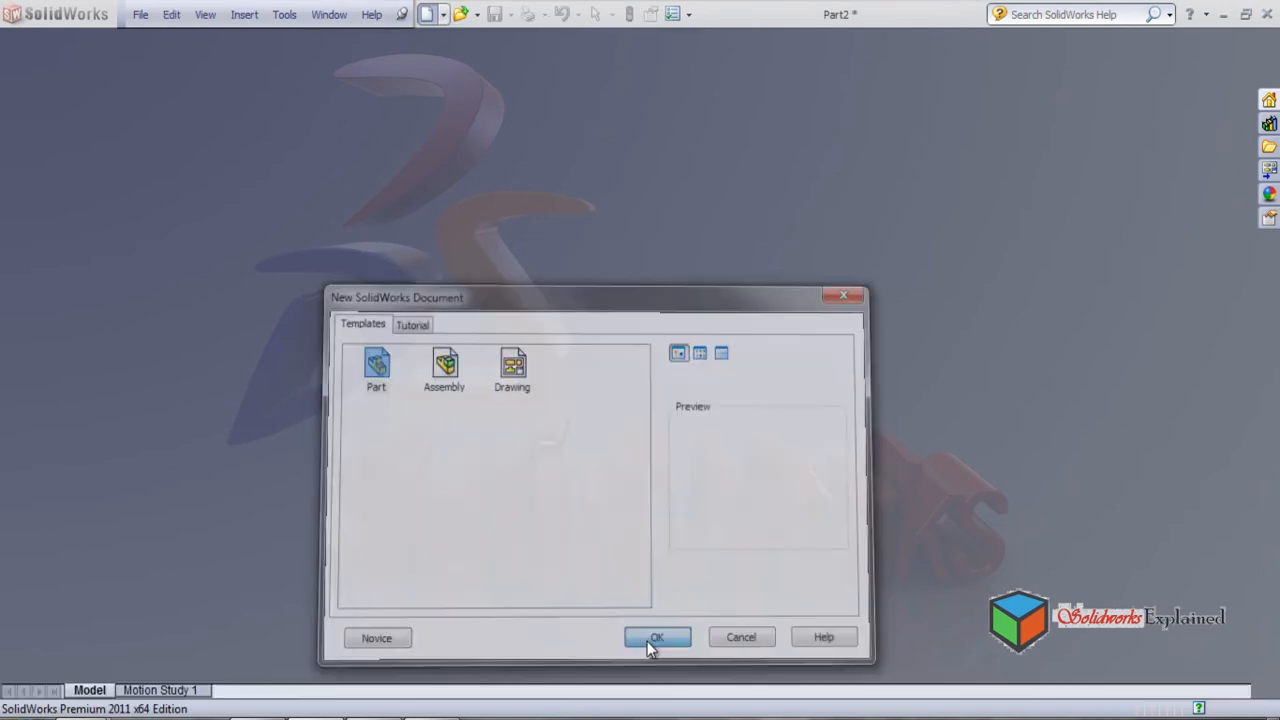
pyautogui.click(657, 637)
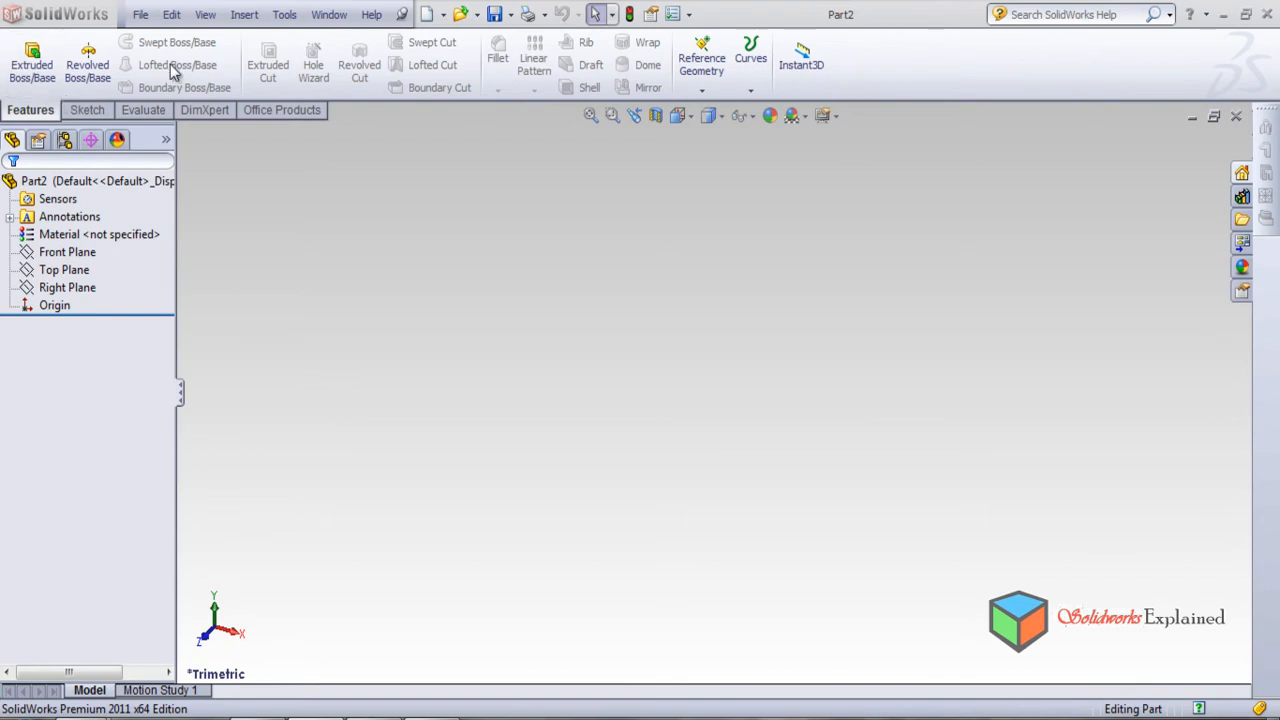
pyautogui.moveTo(165, 65)
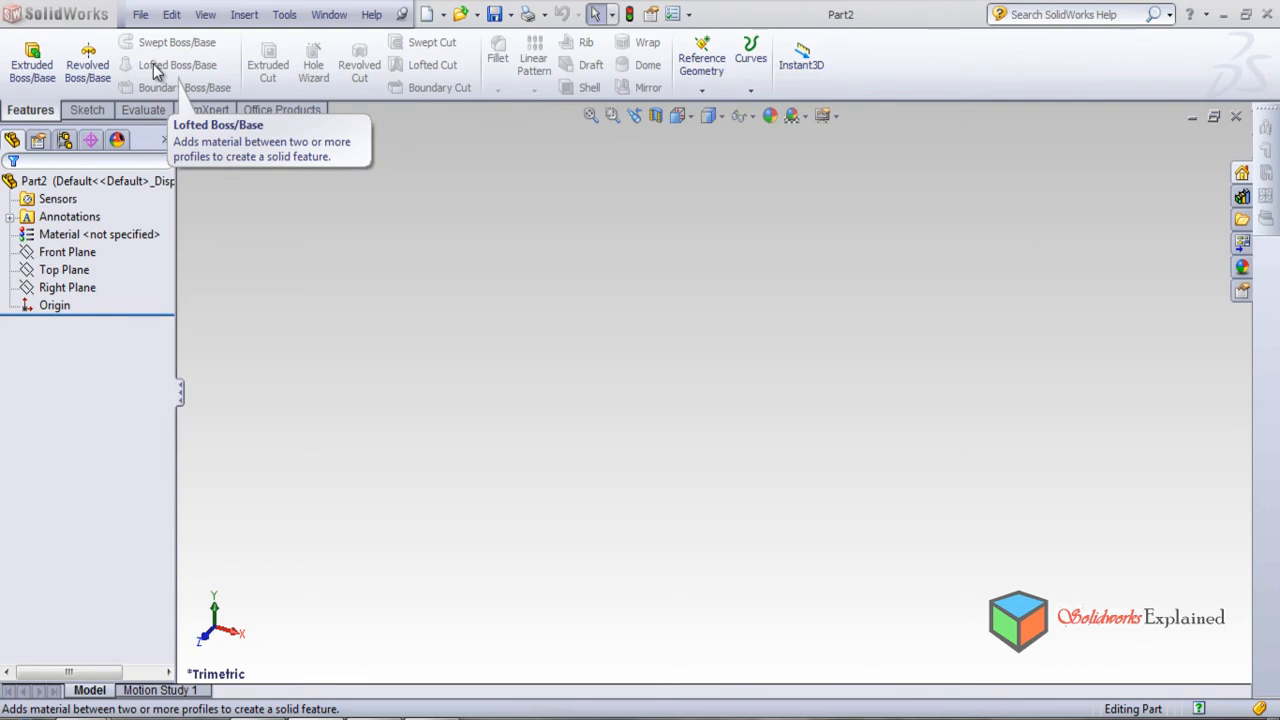
# Sketch a small corner rectangle on the Front Plane, up and left of the origin, as Sketch1
pyautogui.click(67, 251)
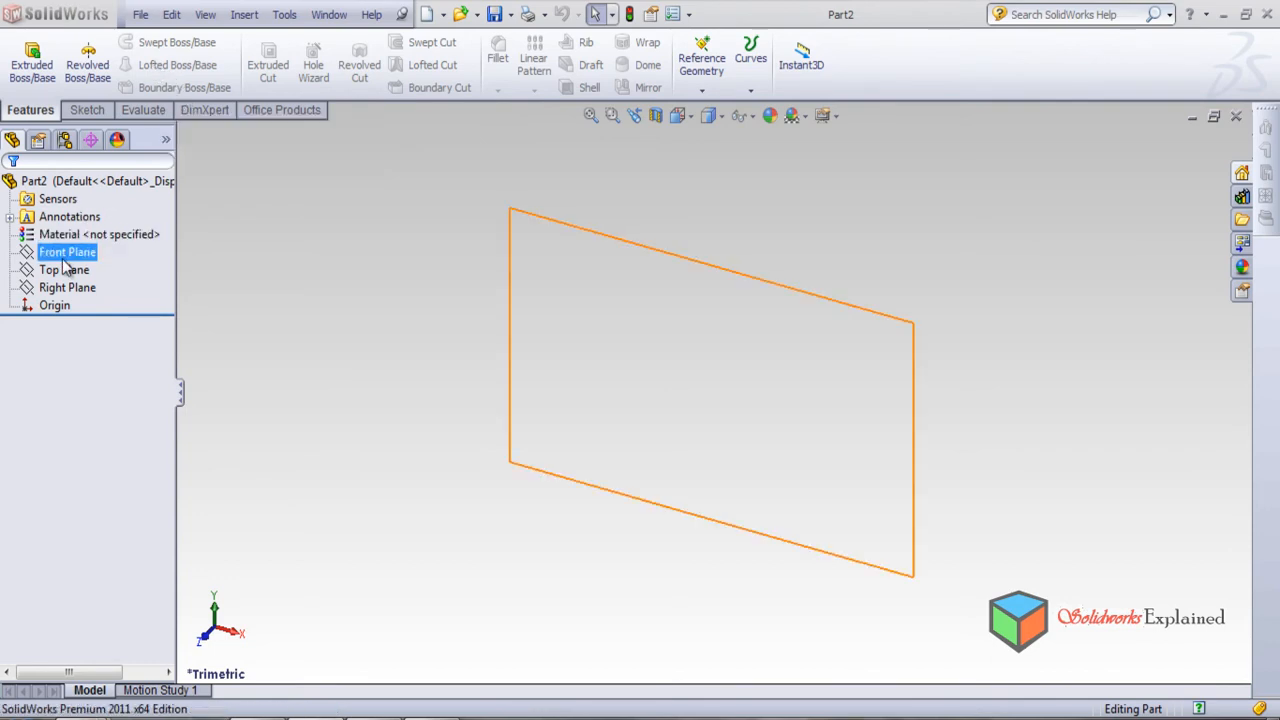
pyautogui.click(67, 251)
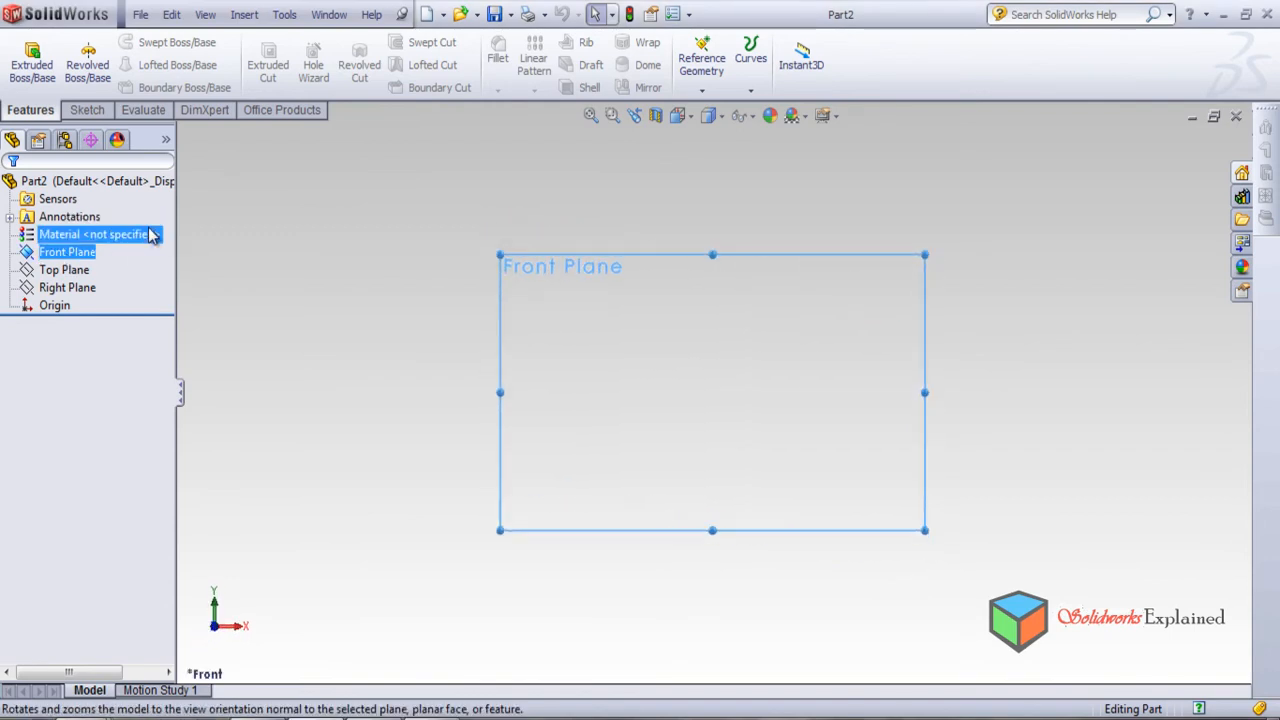
pyautogui.click(86, 109)
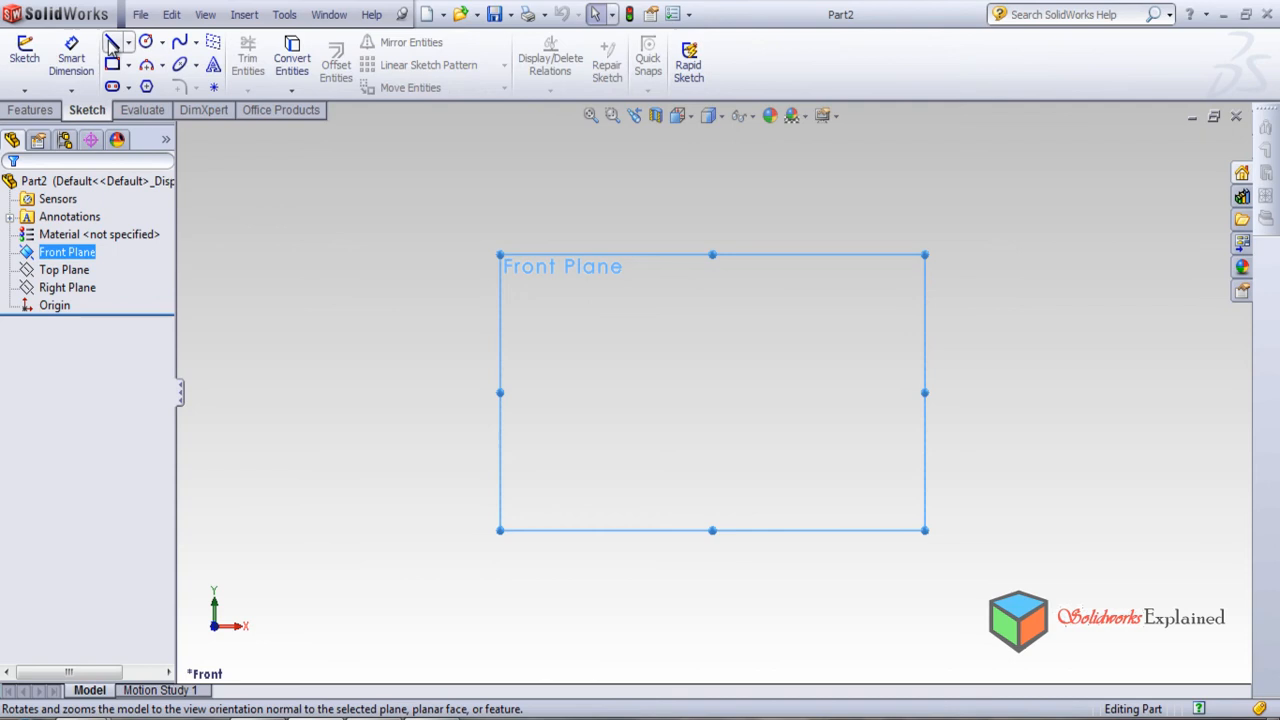
pyautogui.click(114, 41)
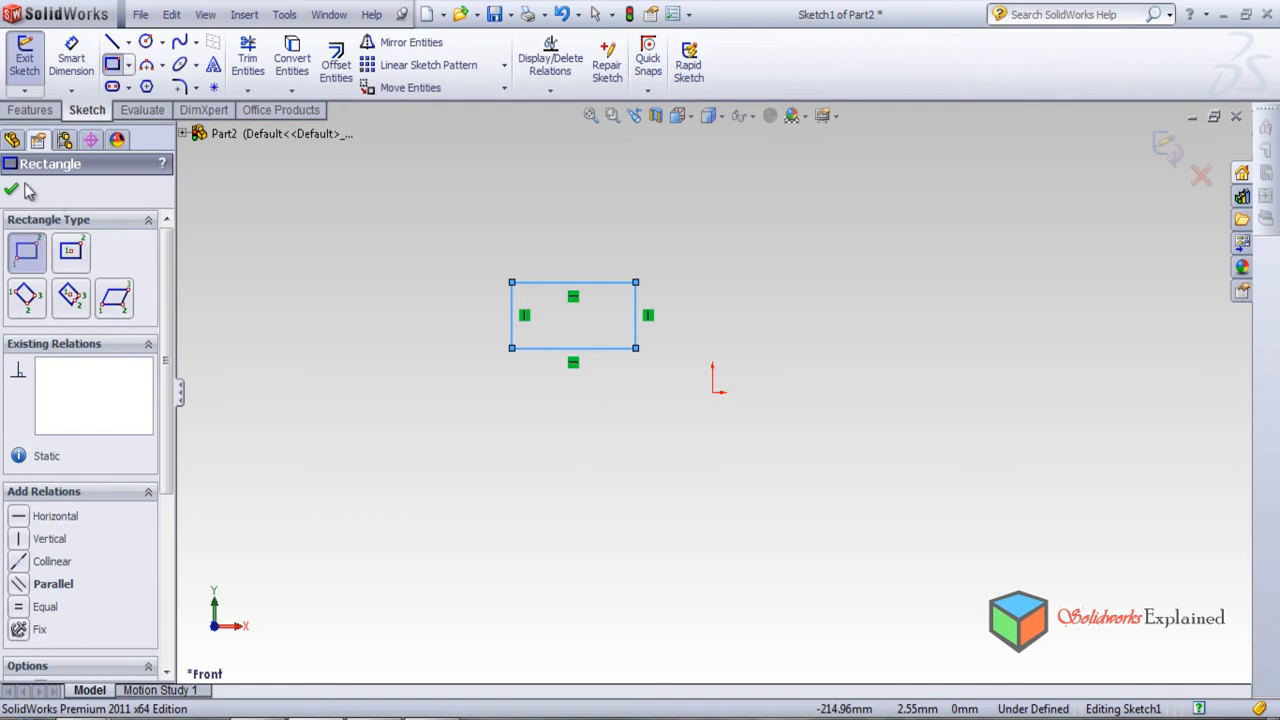
pyautogui.click(11, 189)
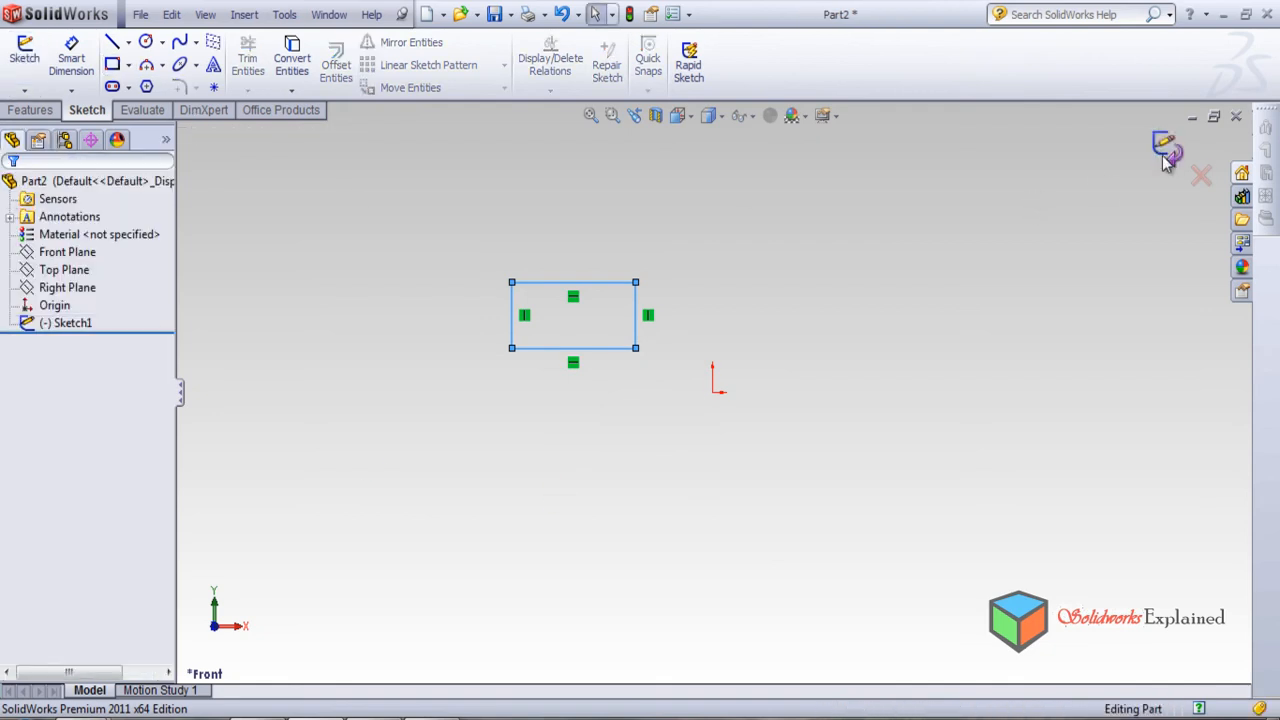
pyautogui.click(67, 251)
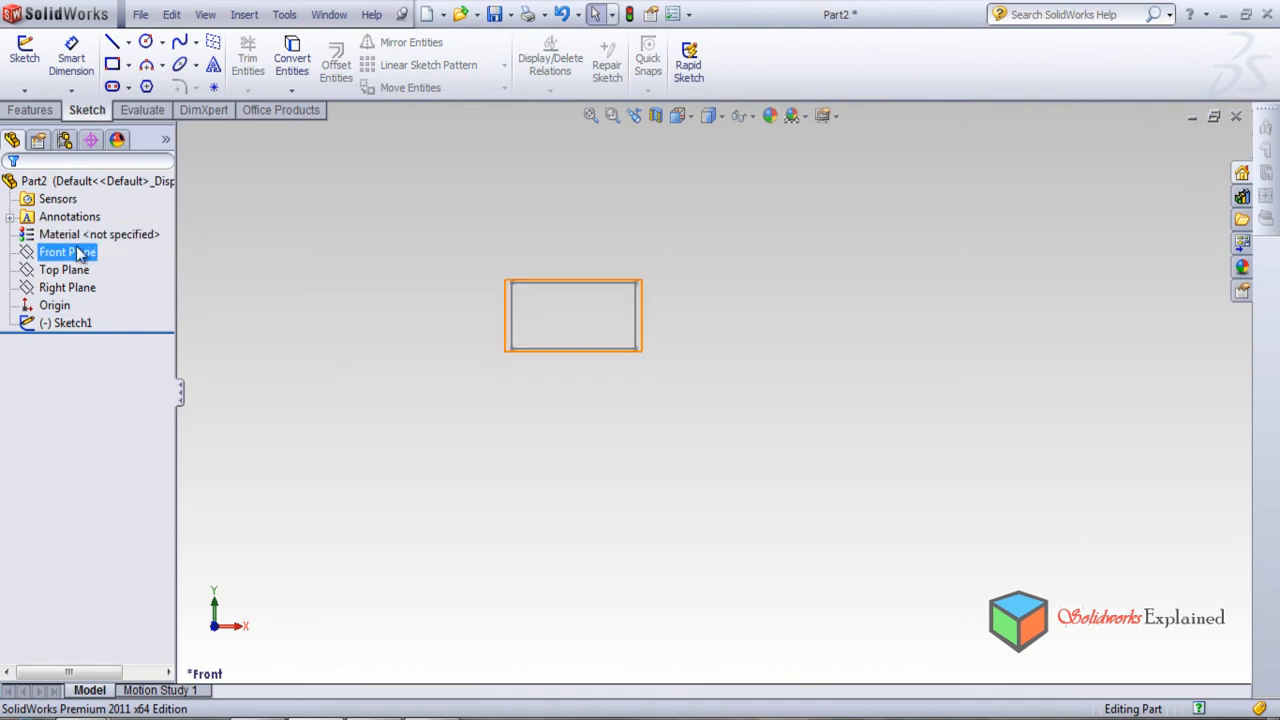
pyautogui.click(67, 251)
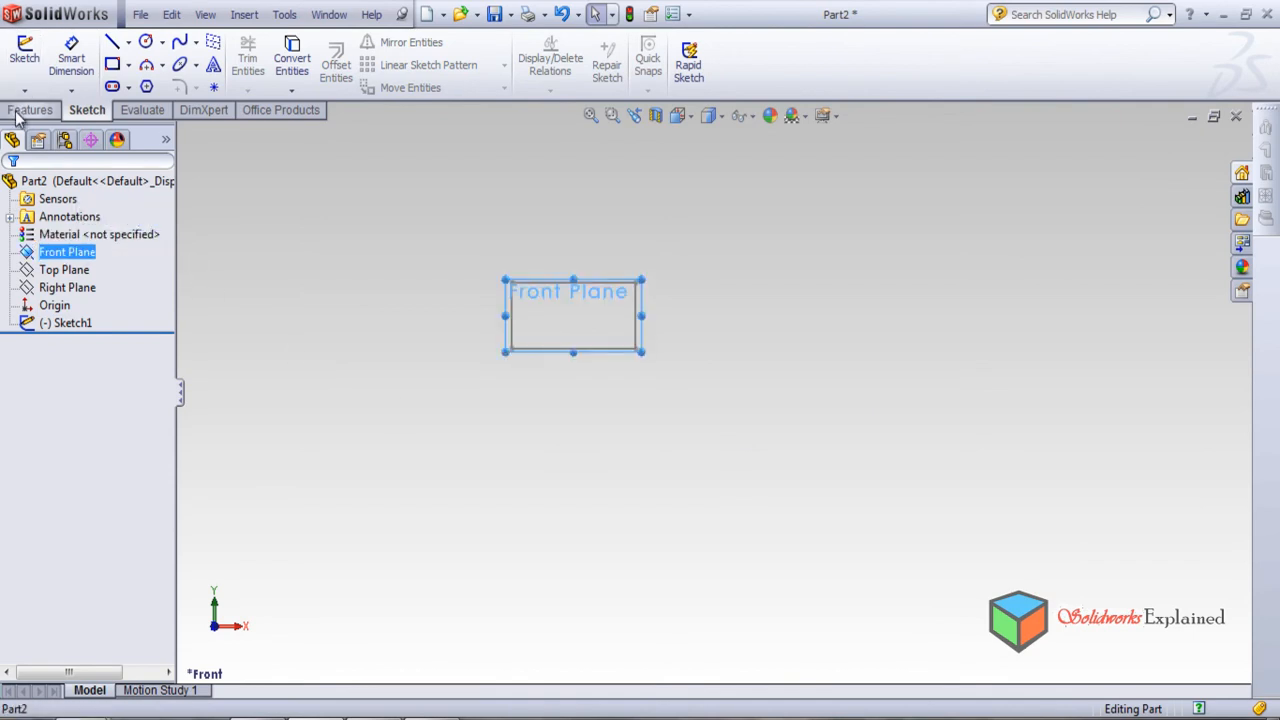
# Create reference plane Plane1 offset 200 mm from the Front Plane
pyautogui.click(30, 110)
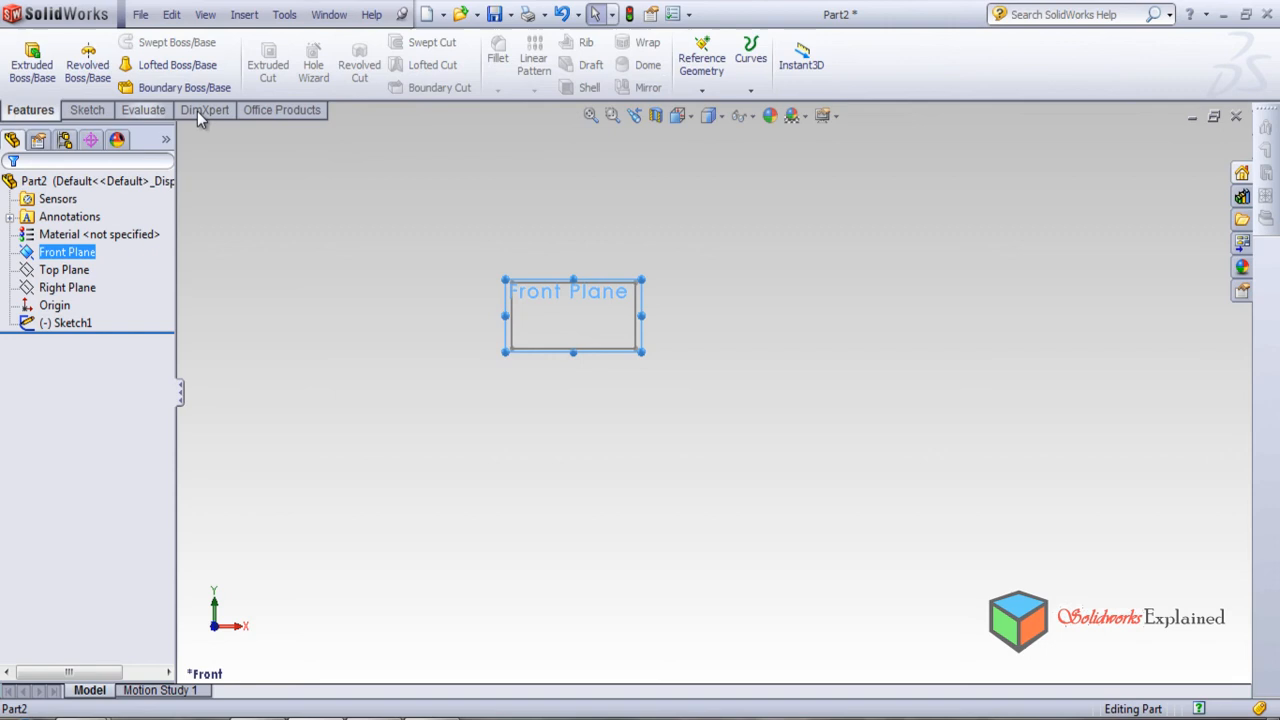
pyautogui.click(750, 63)
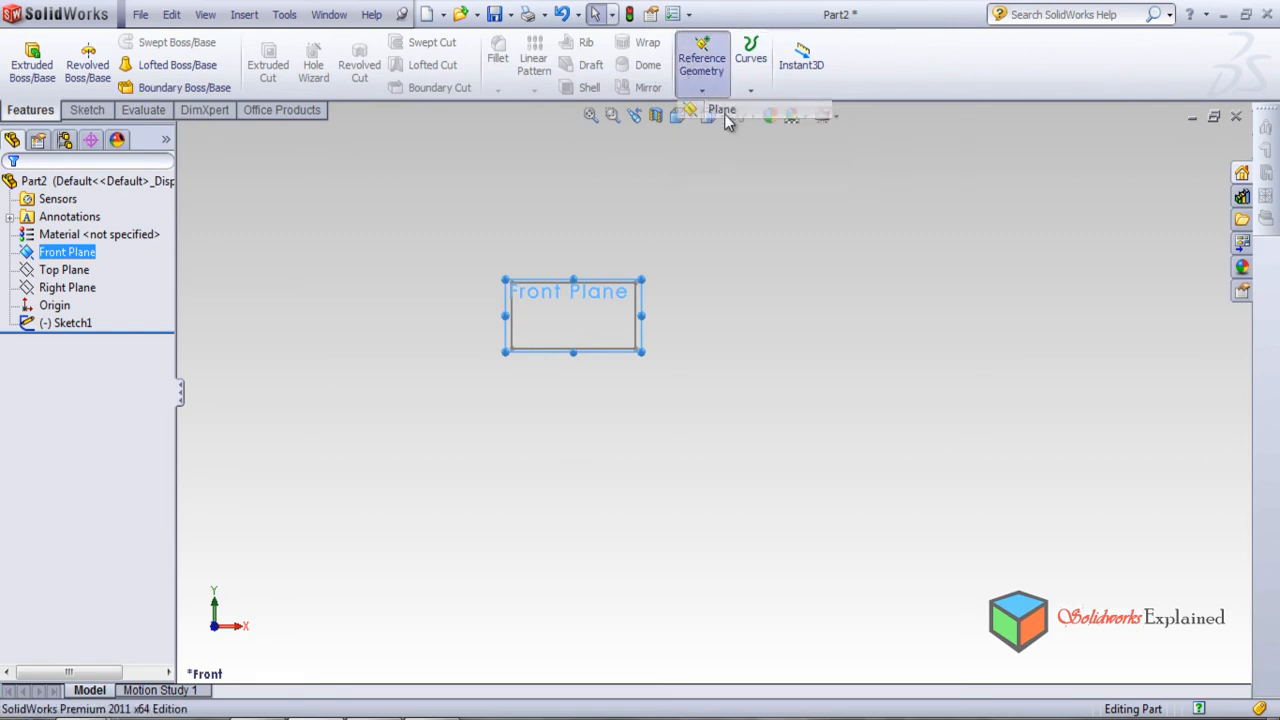
pyautogui.click(721, 110)
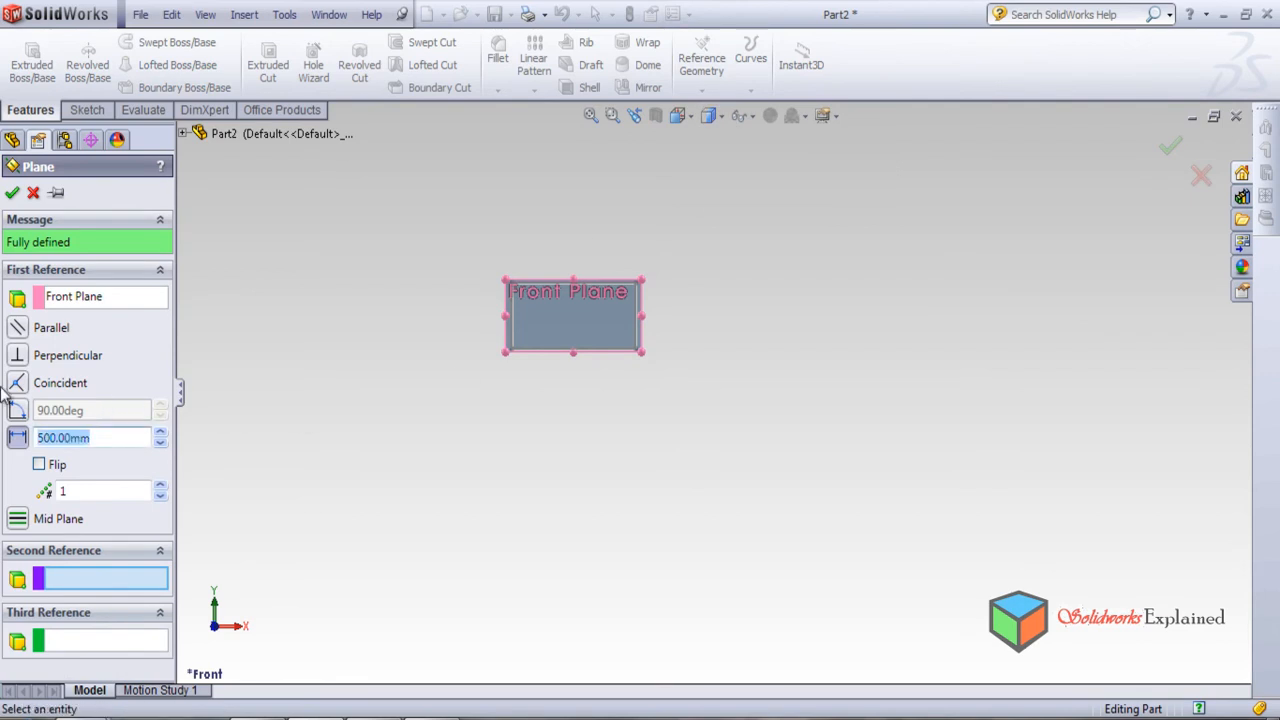
pyautogui.write('200')
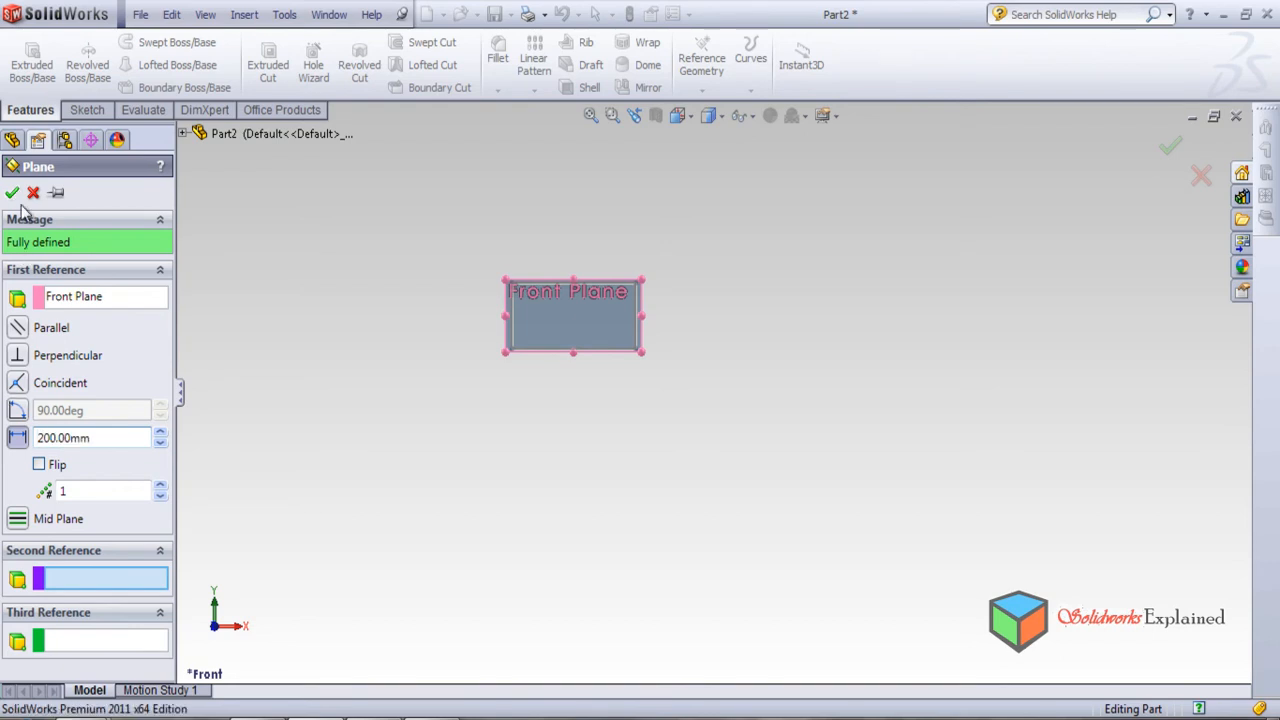
pyautogui.click(12, 192)
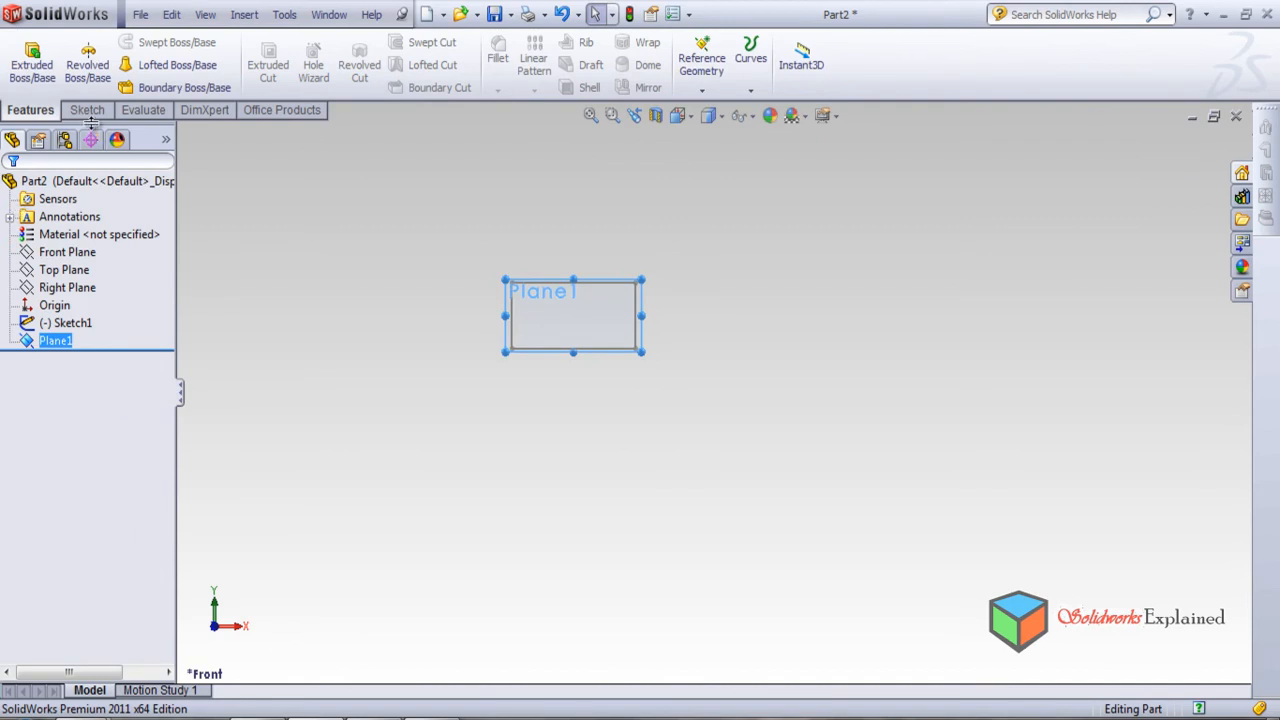
pyautogui.click(55, 340)
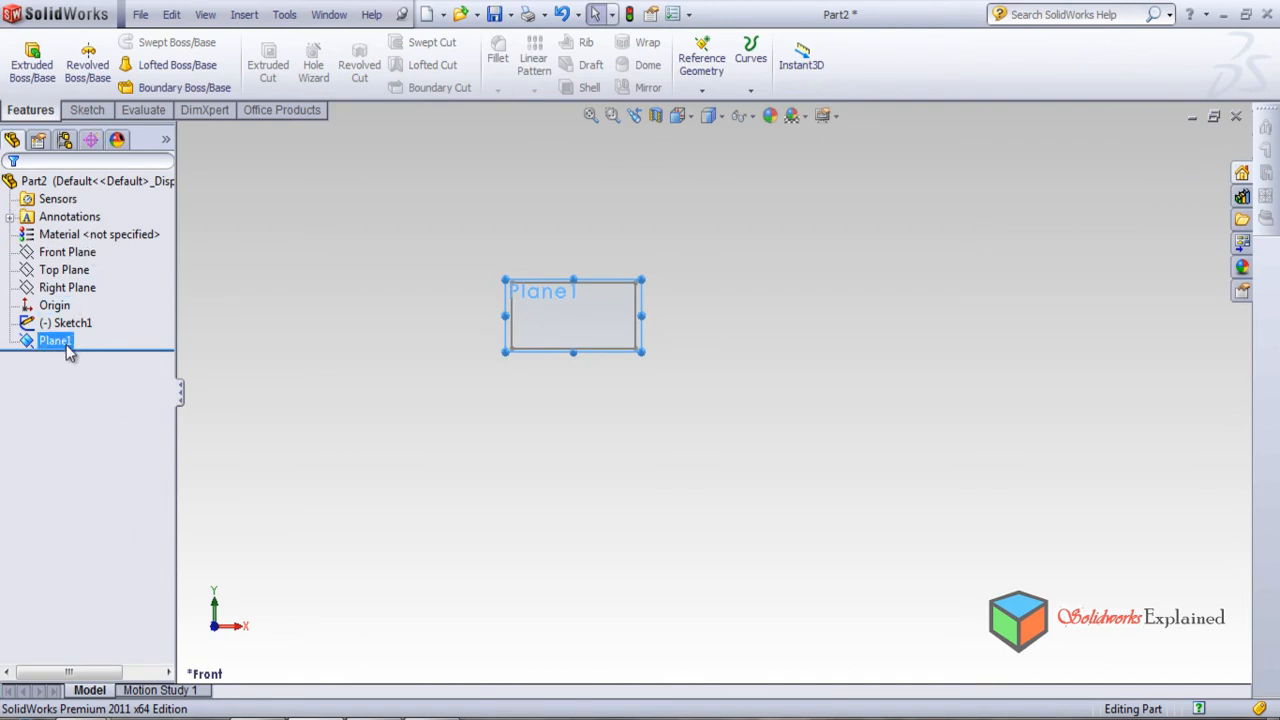
# Sketch a long, narrow corner rectangle on Plane1 as Sketch2
pyautogui.click(87, 110)
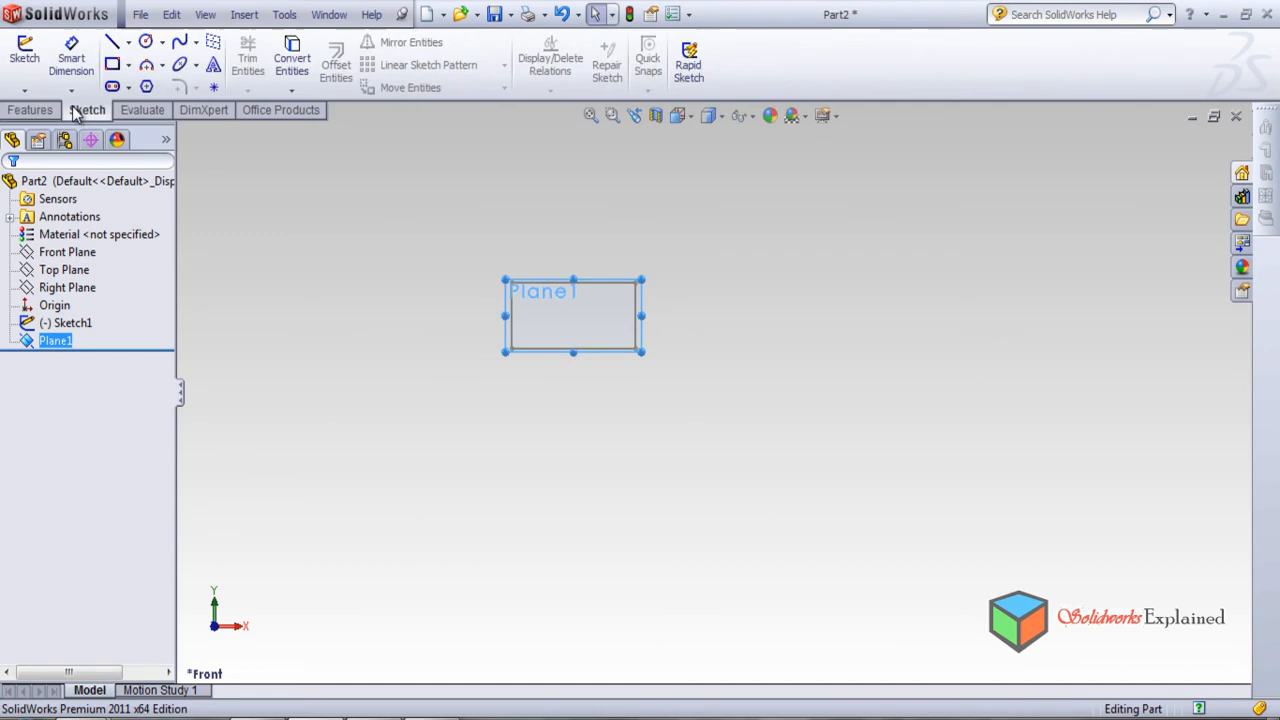
pyautogui.click(113, 64)
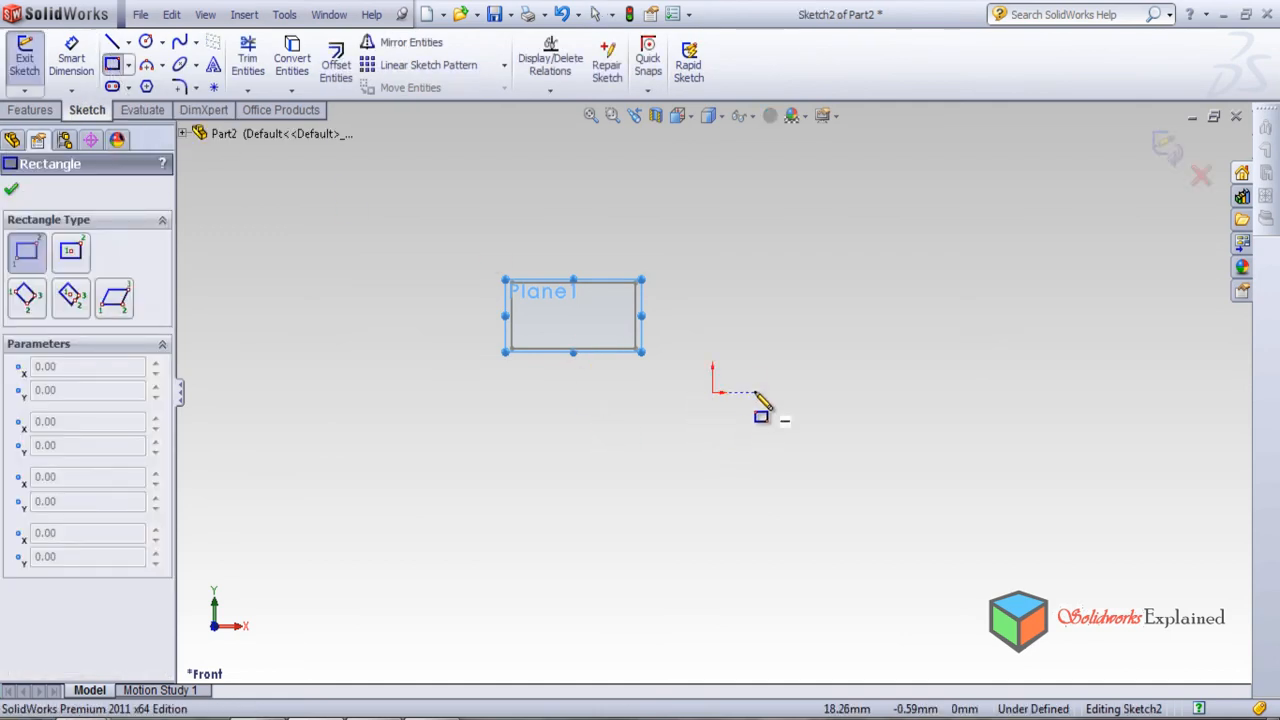
pyautogui.moveTo(748, 386); pyautogui.dragTo(1050, 450)
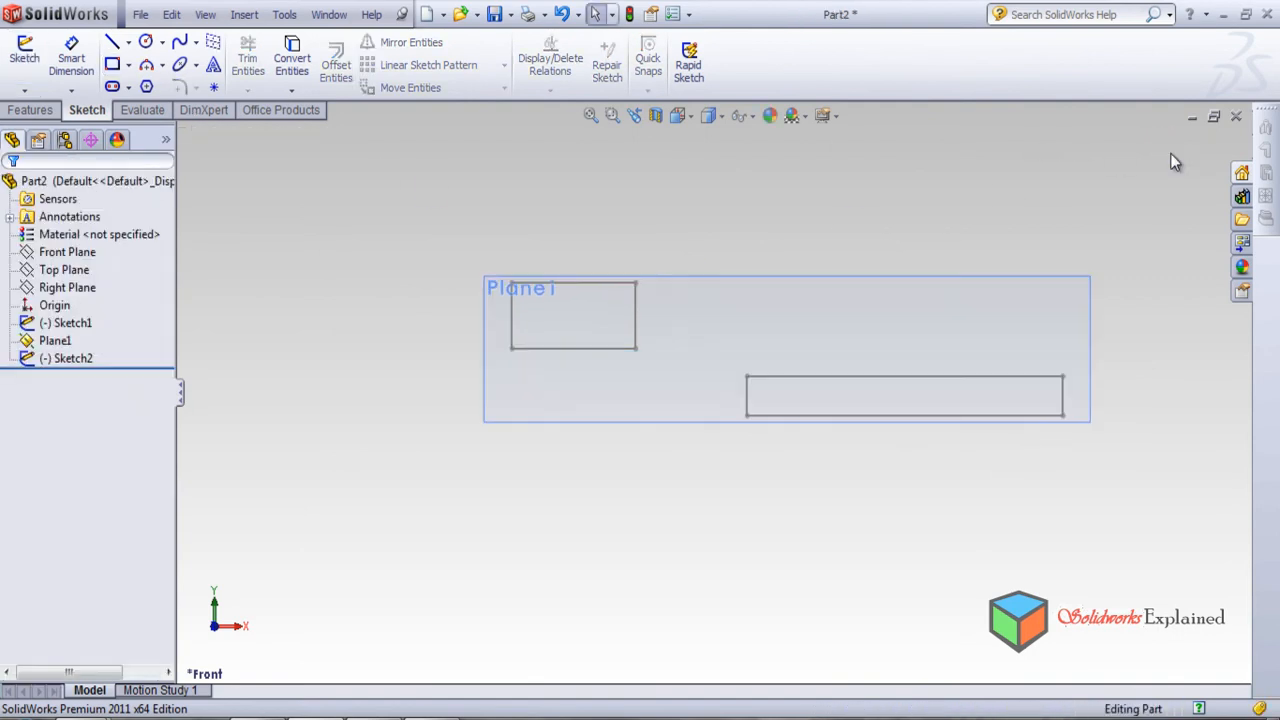
pyautogui.click(55, 340)
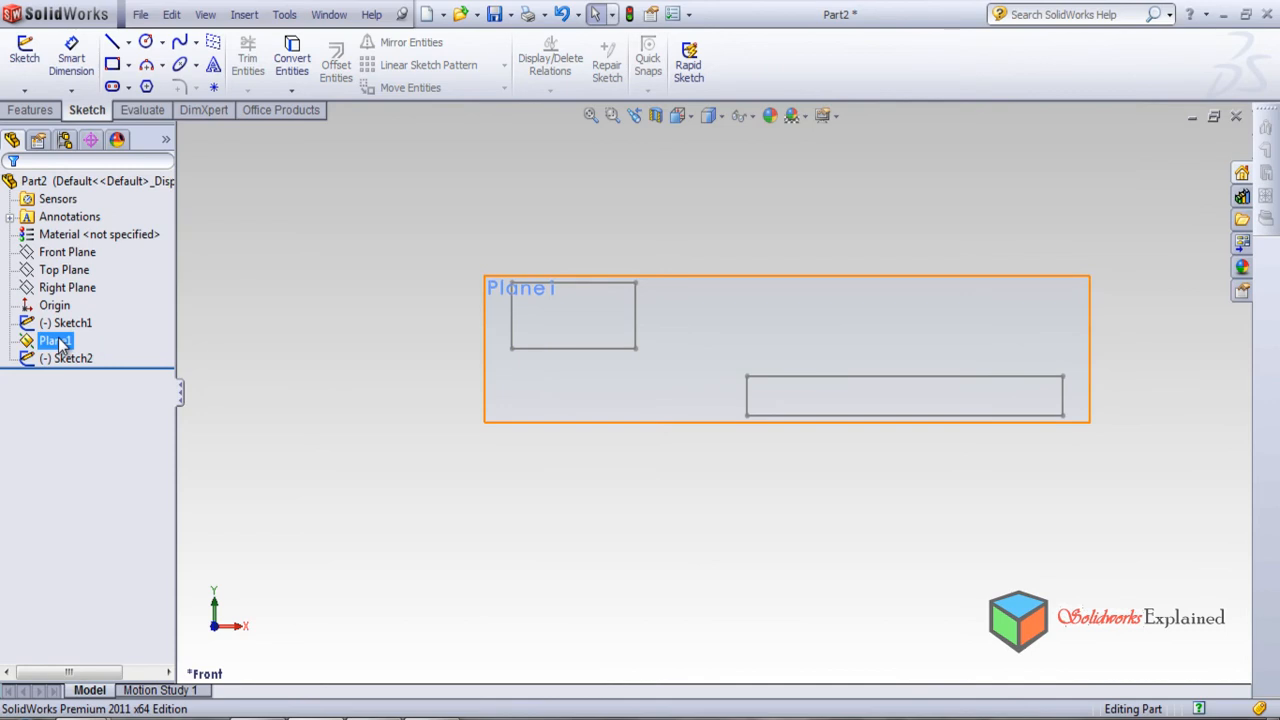
pyautogui.click(55, 340)
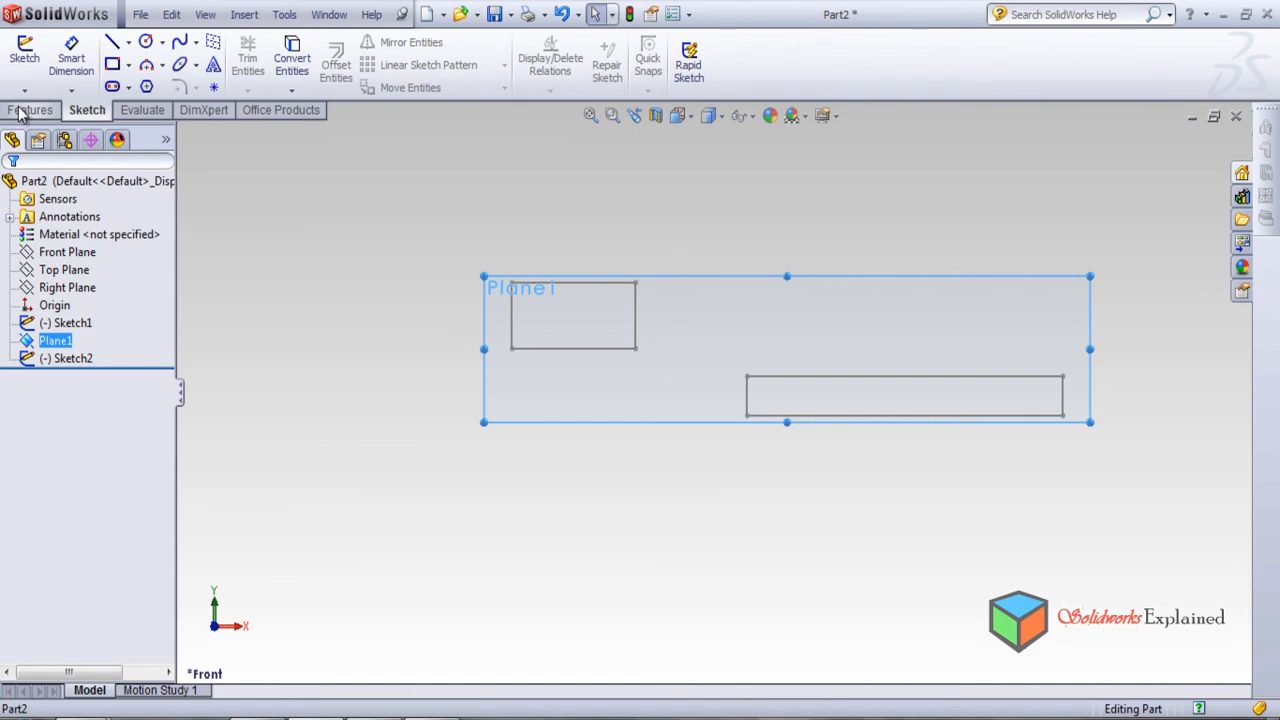
# Add reference plane Plane2 at a 500 mm offset from Plane1
pyautogui.click(30, 109)
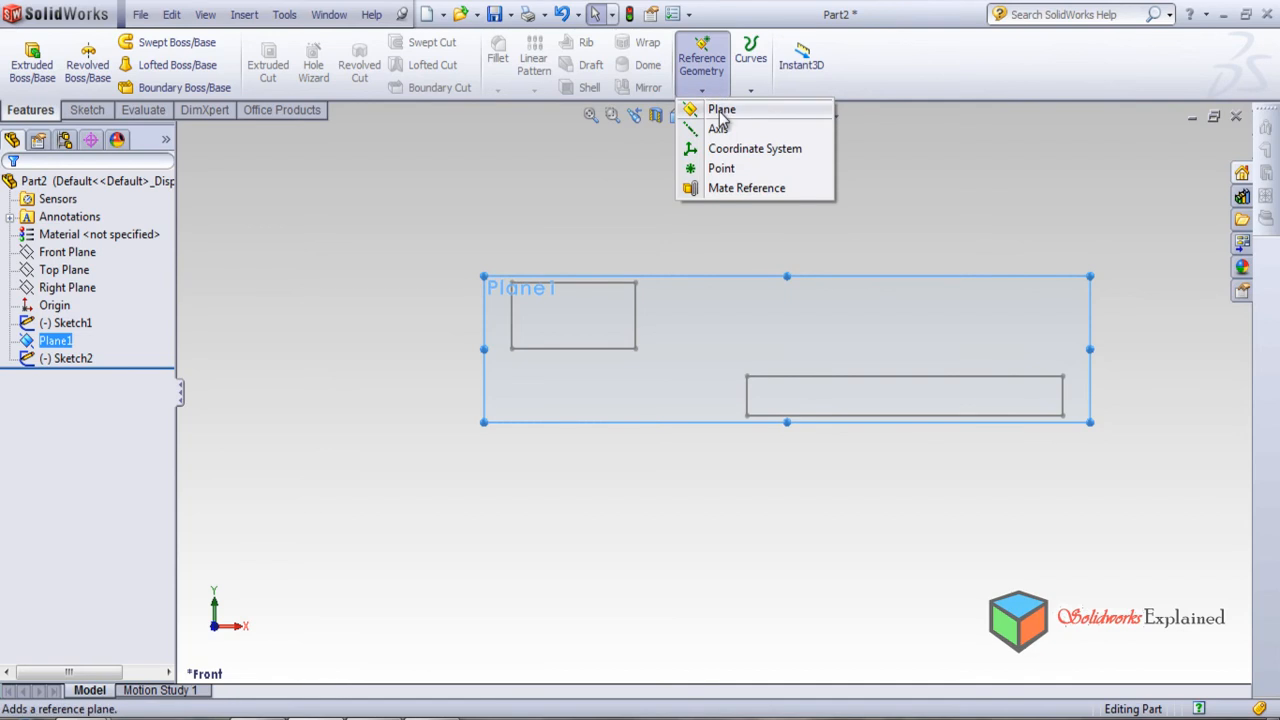
pyautogui.click(721, 109)
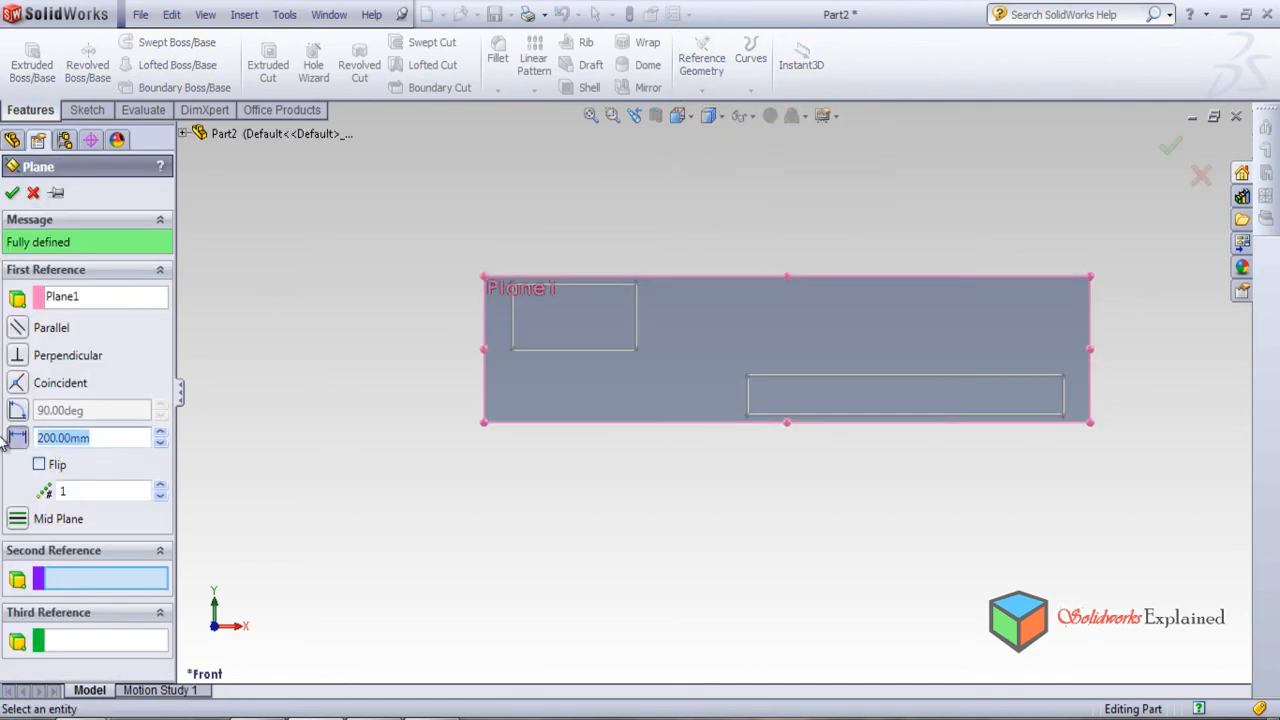
pyautogui.write('500')
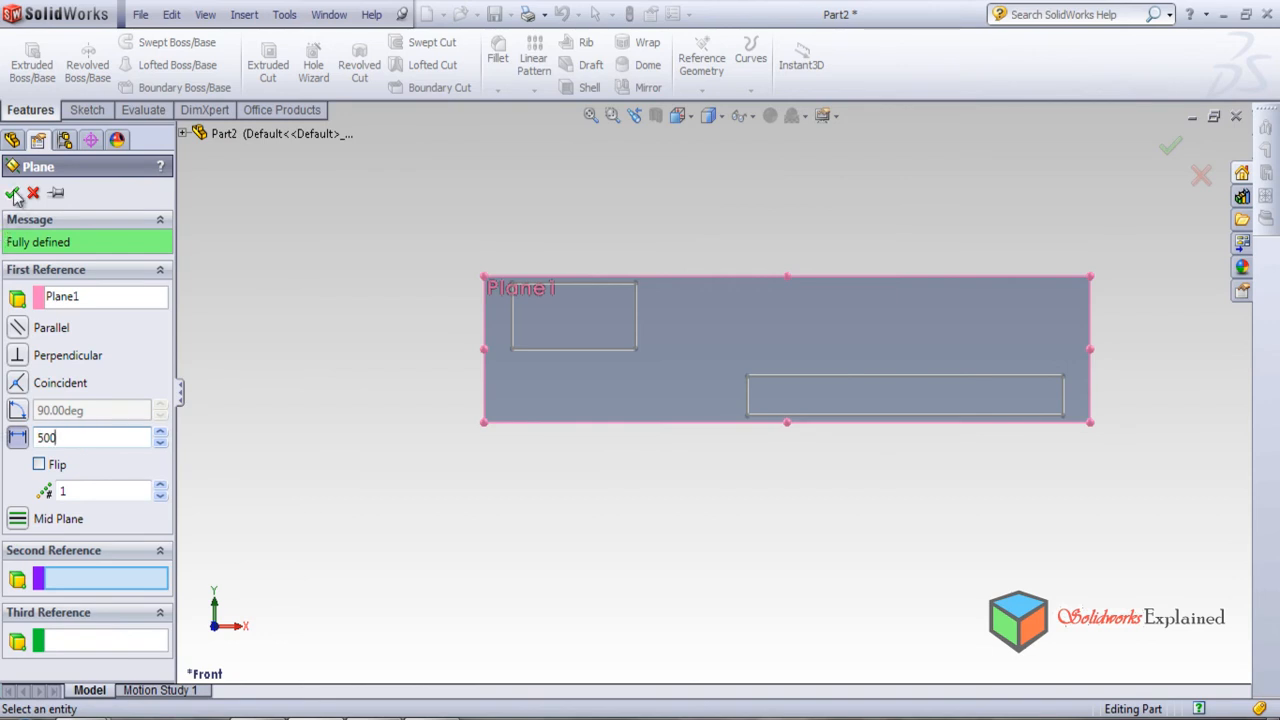
pyautogui.click(14, 193)
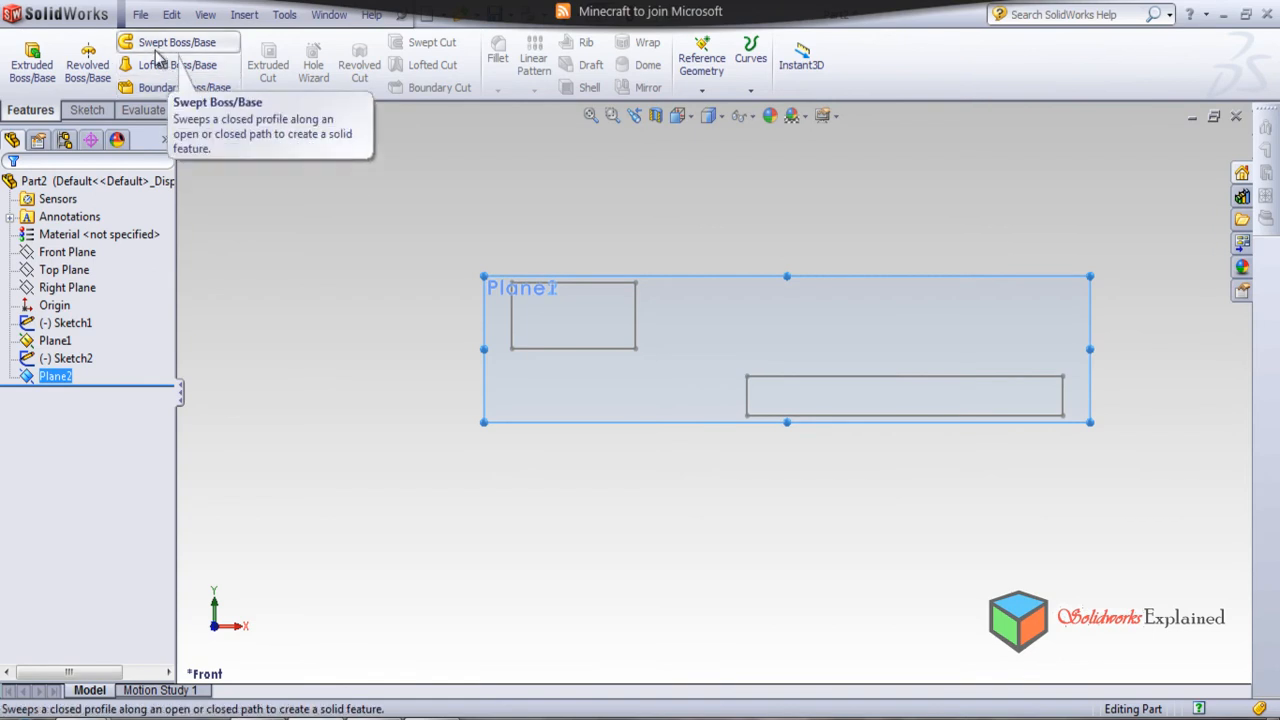
# Draw a third corner rectangle on Plane2, below the two earlier profiles
pyautogui.click(87, 110)
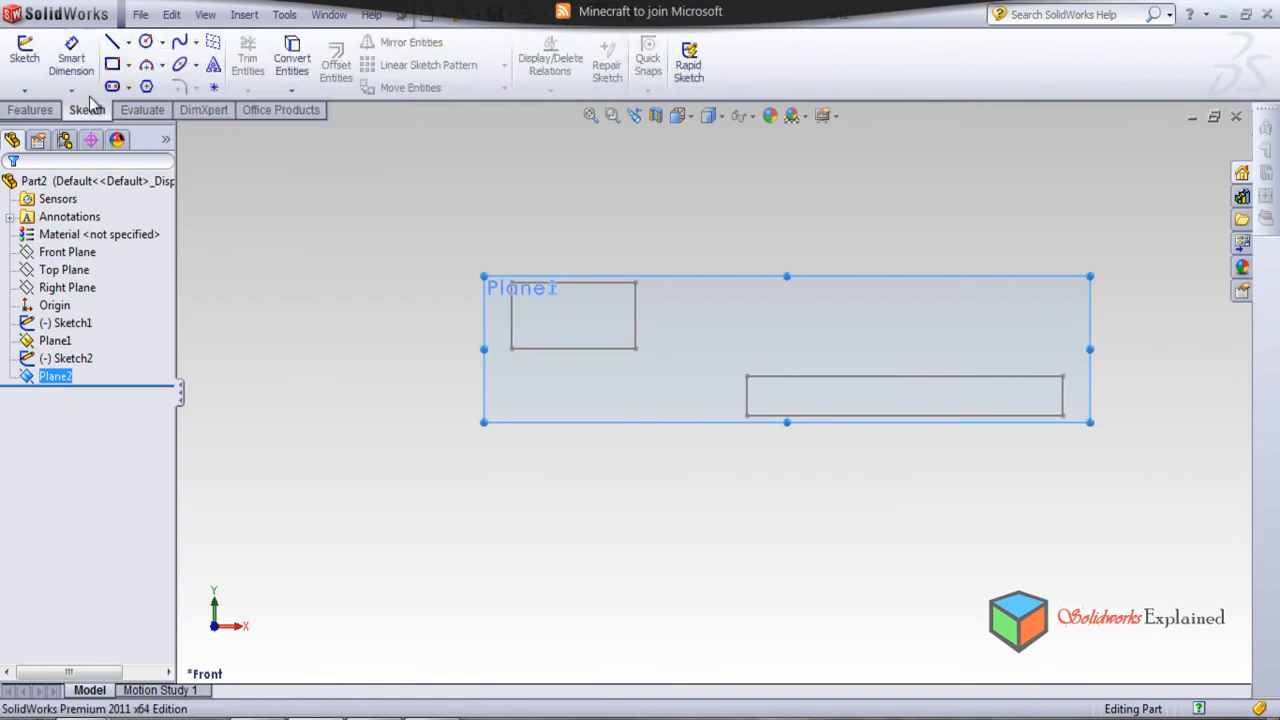
pyautogui.click(113, 63)
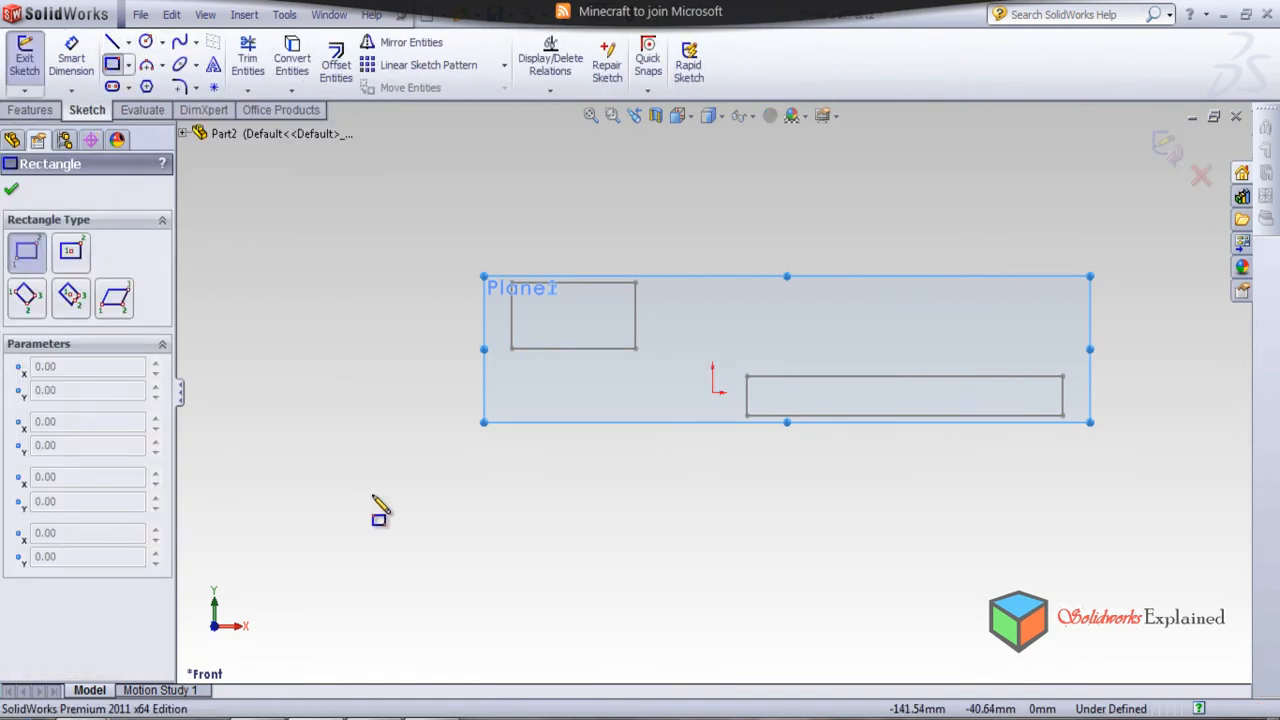
pyautogui.moveTo(378, 503); pyautogui.dragTo(738, 595)
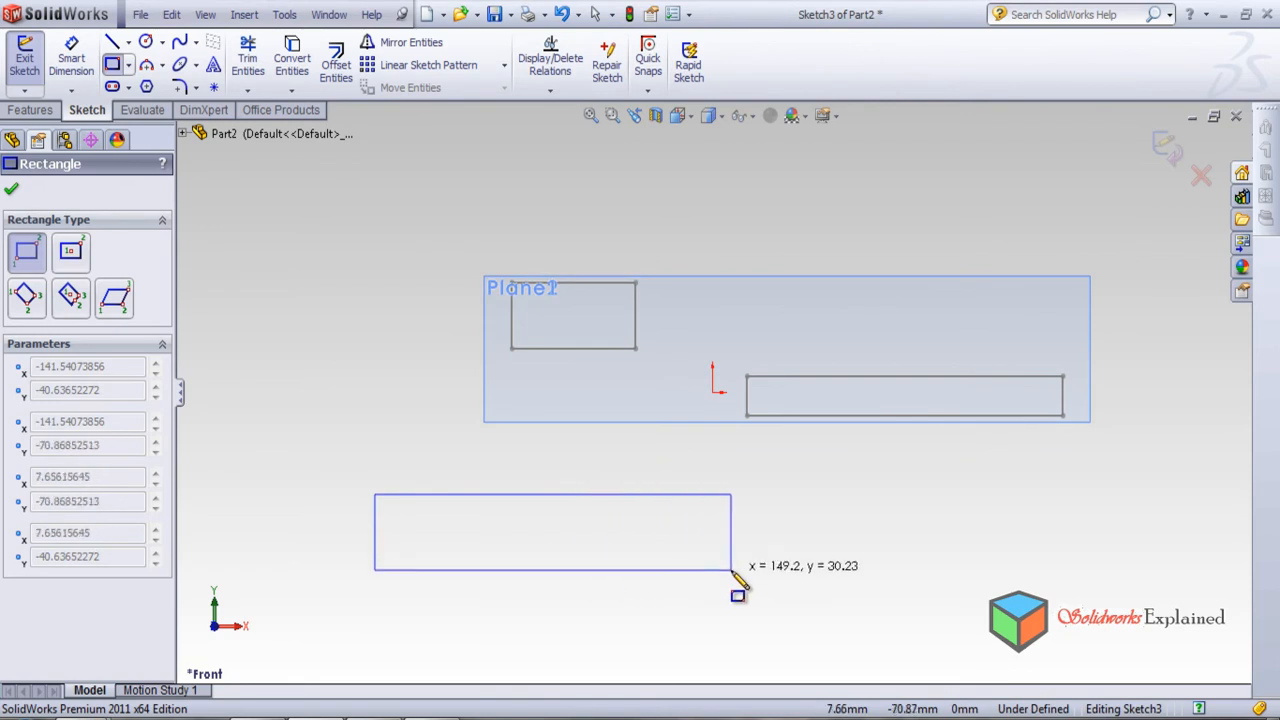
pyautogui.click(552, 531)
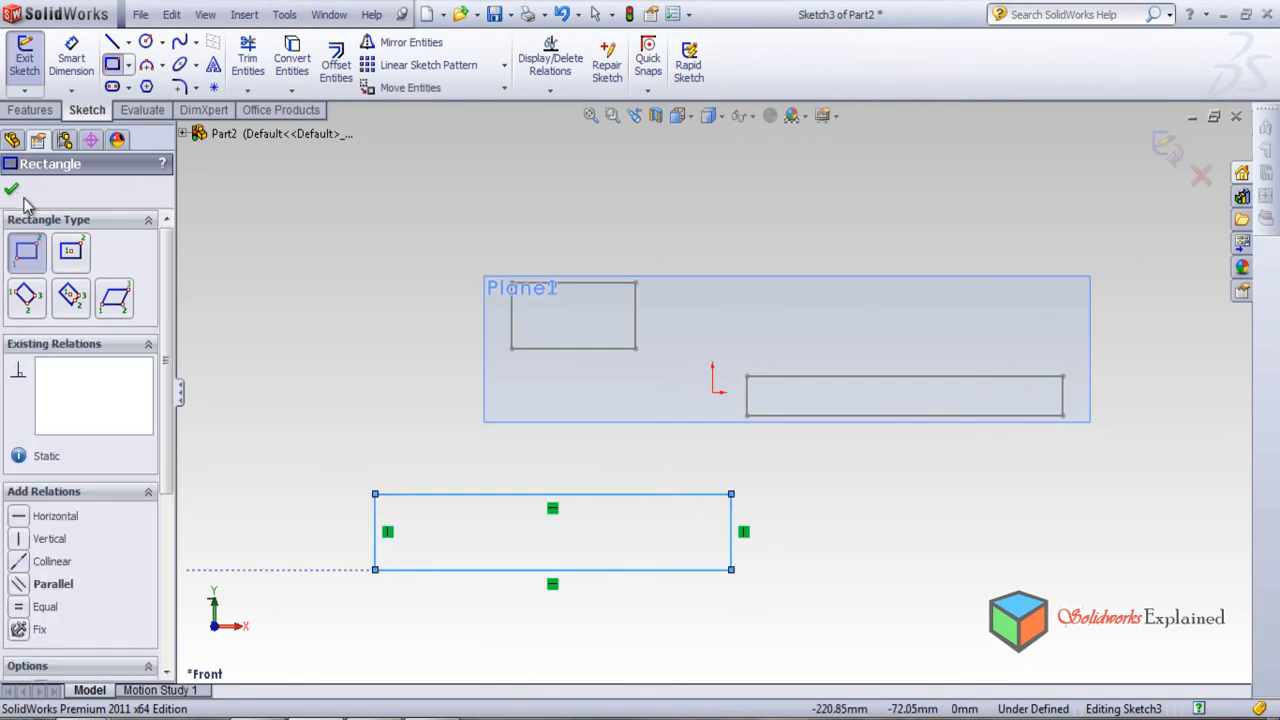
pyautogui.moveTo(12, 190)
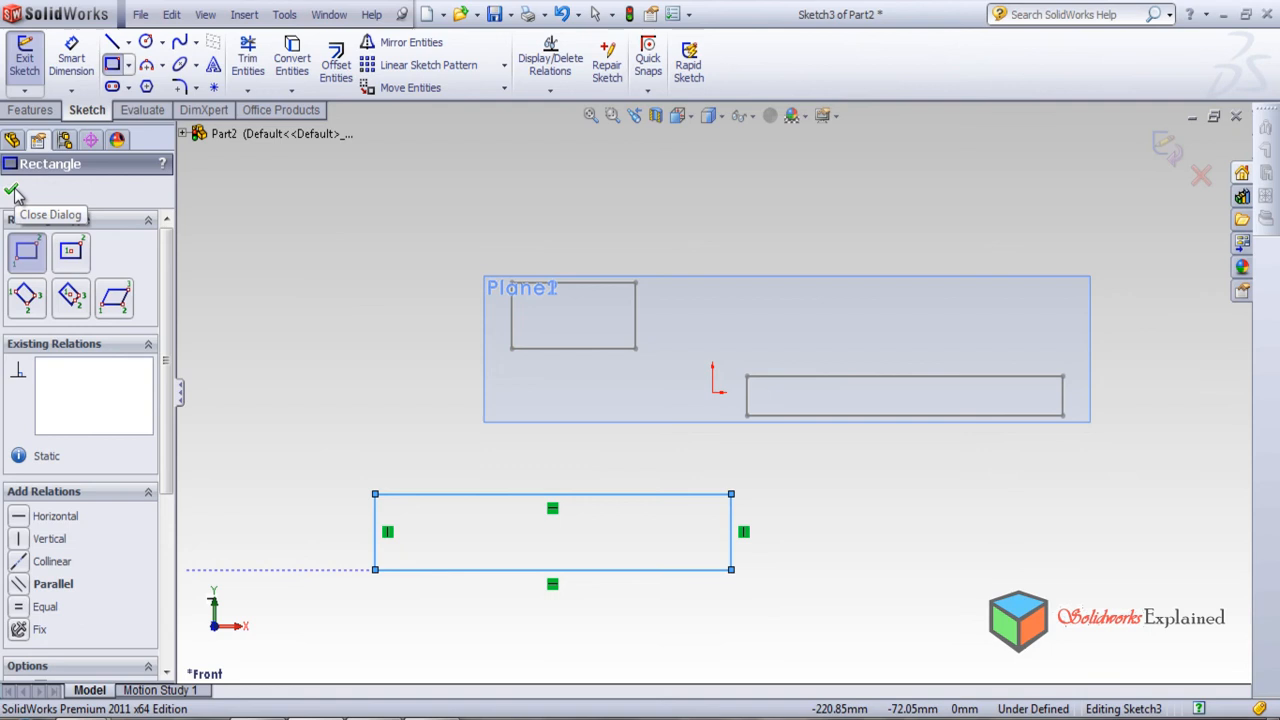
pyautogui.click(15, 193)
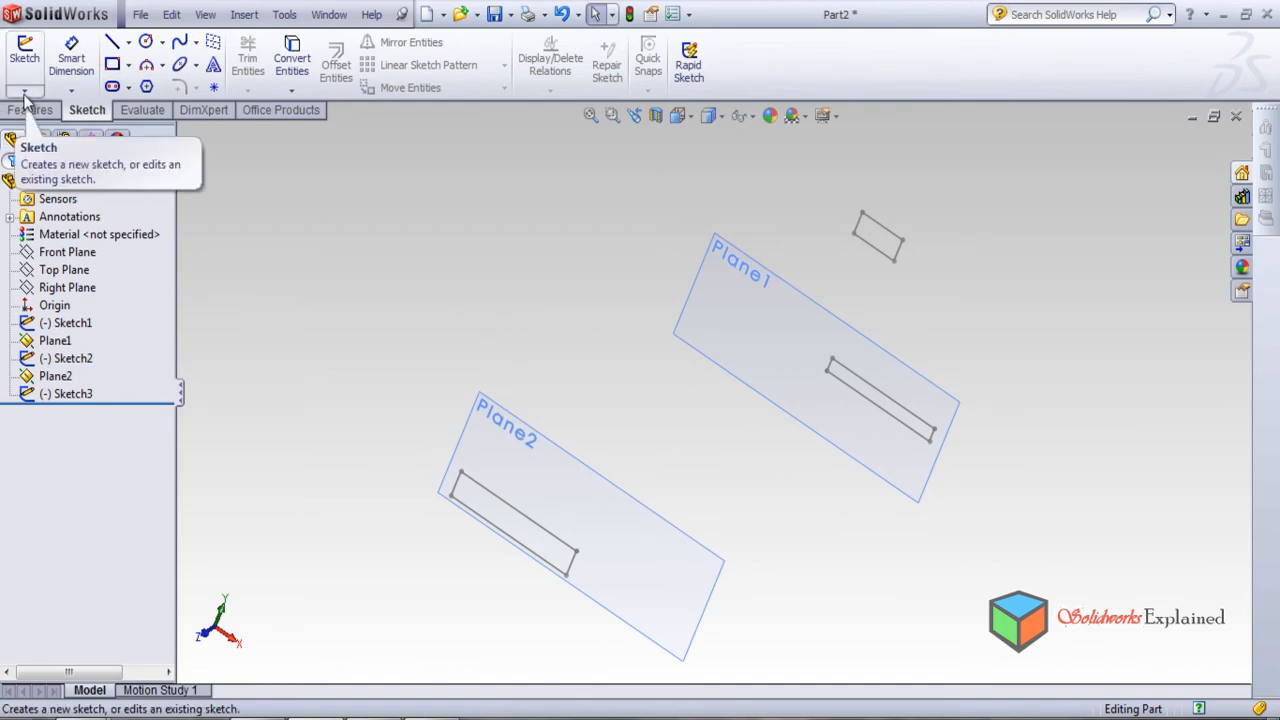
# Start 3DSketch1 from the Sketch dropdown with the Spline tool active
pyautogui.click(38, 128)
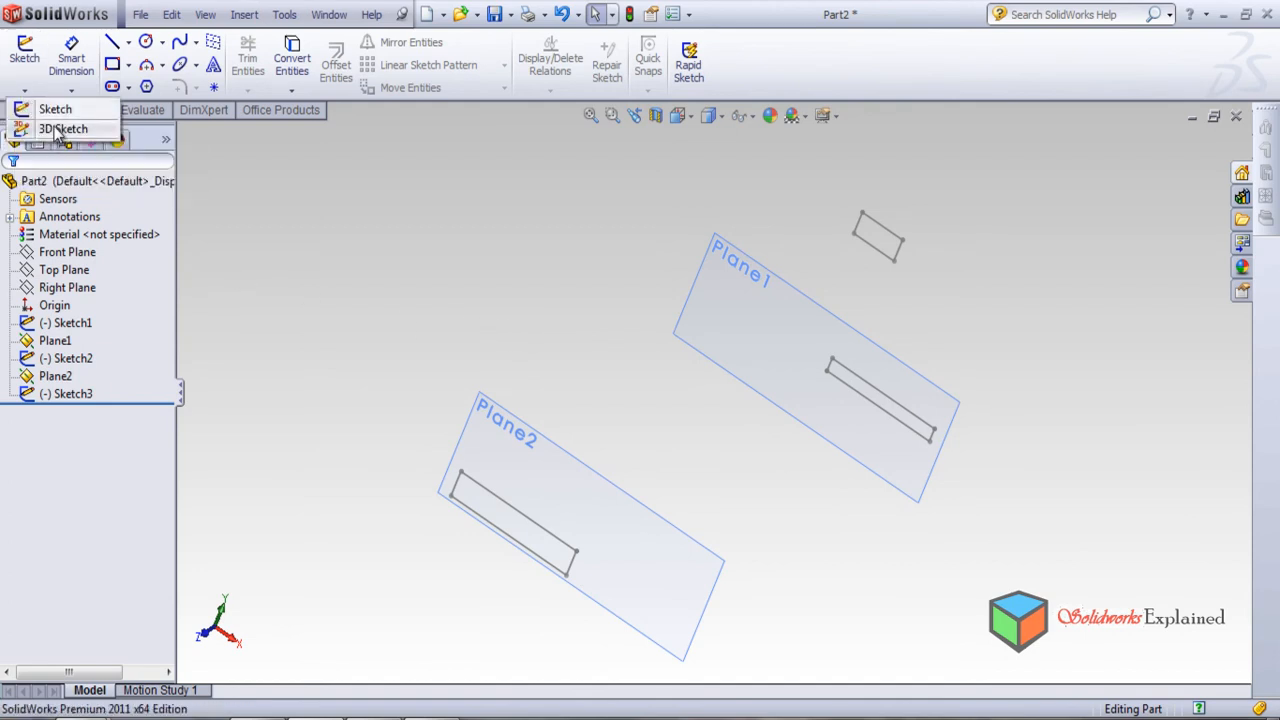
pyautogui.click(63, 128)
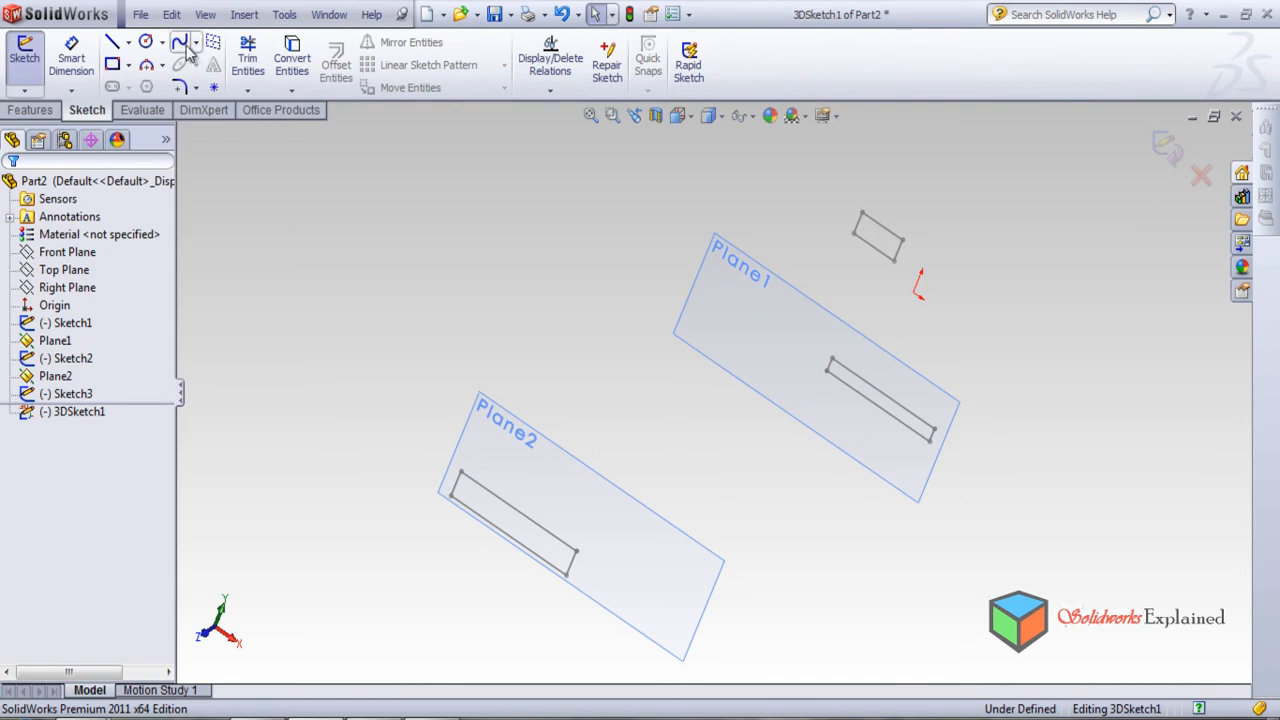
pyautogui.click(180, 41)
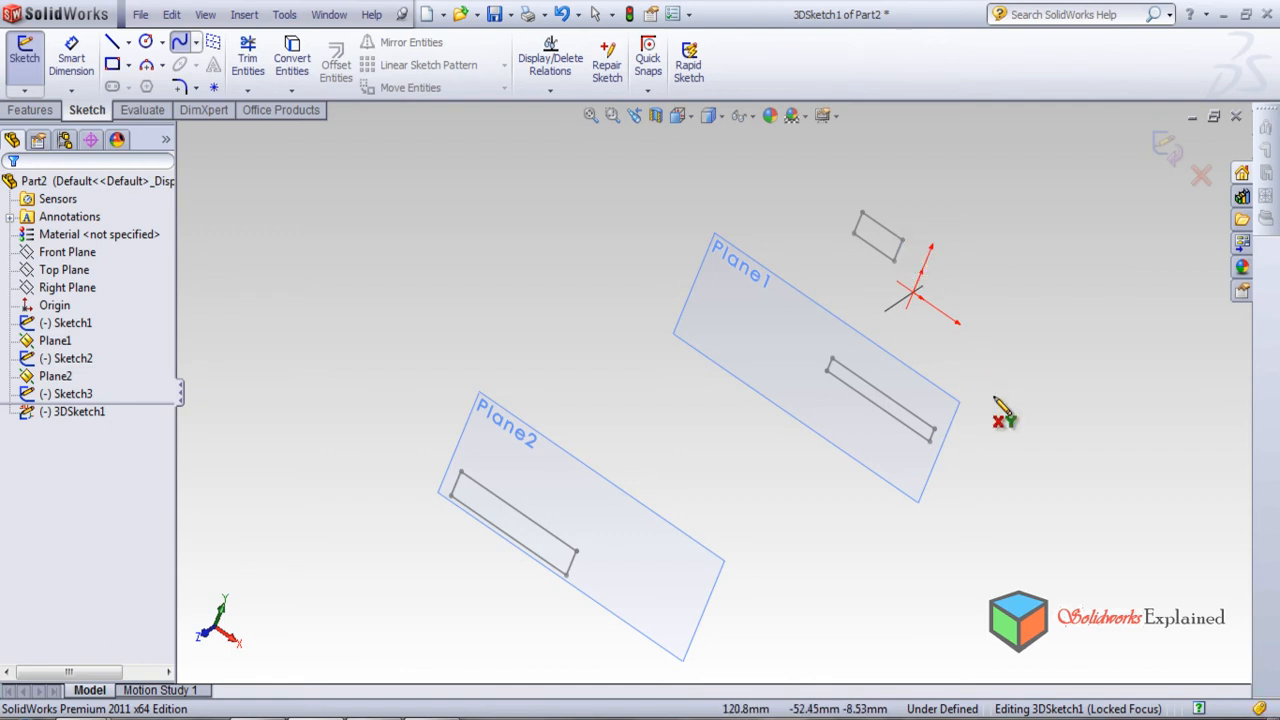
pyautogui.moveTo(865, 500)
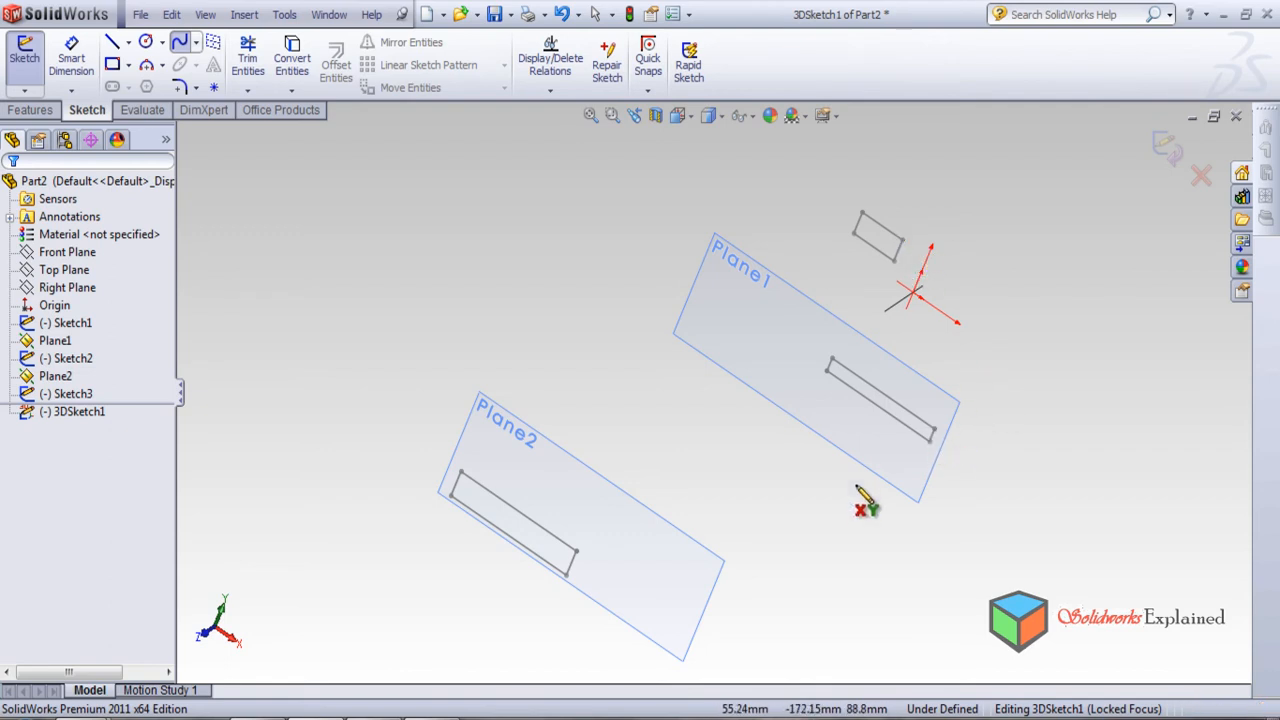
pyautogui.moveTo(778, 513)
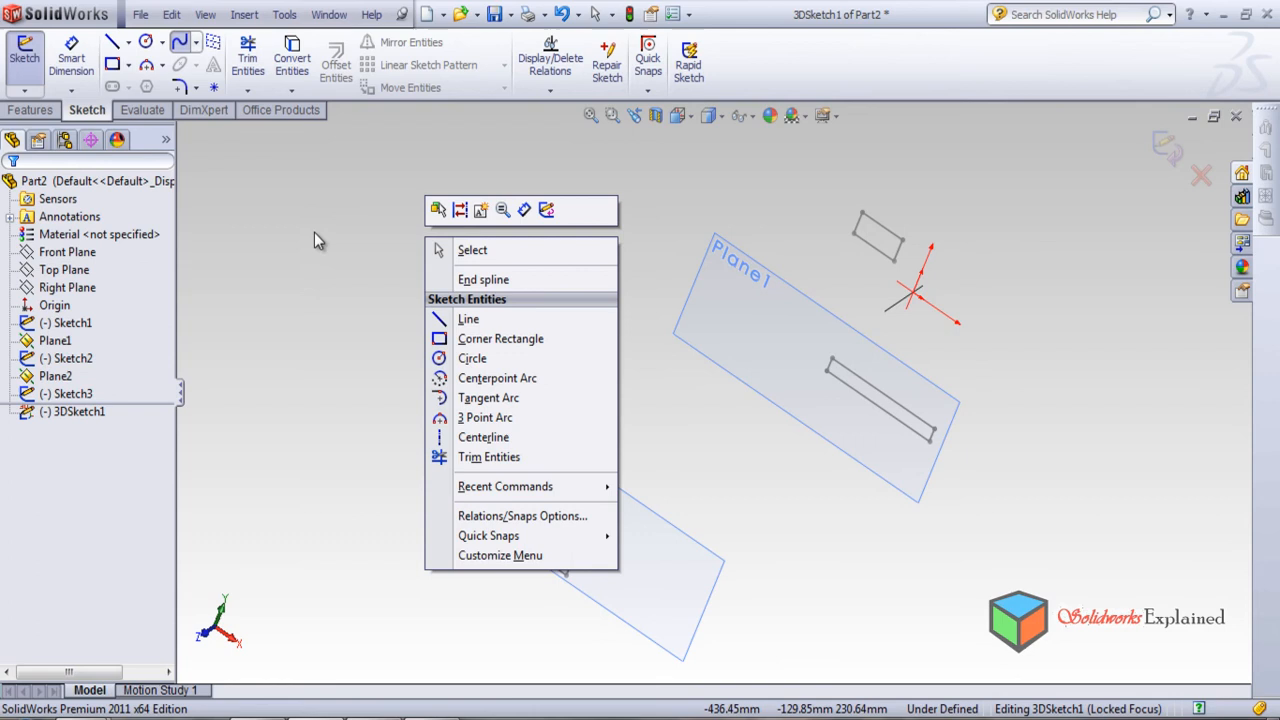
pyautogui.moveTo(291, 197)
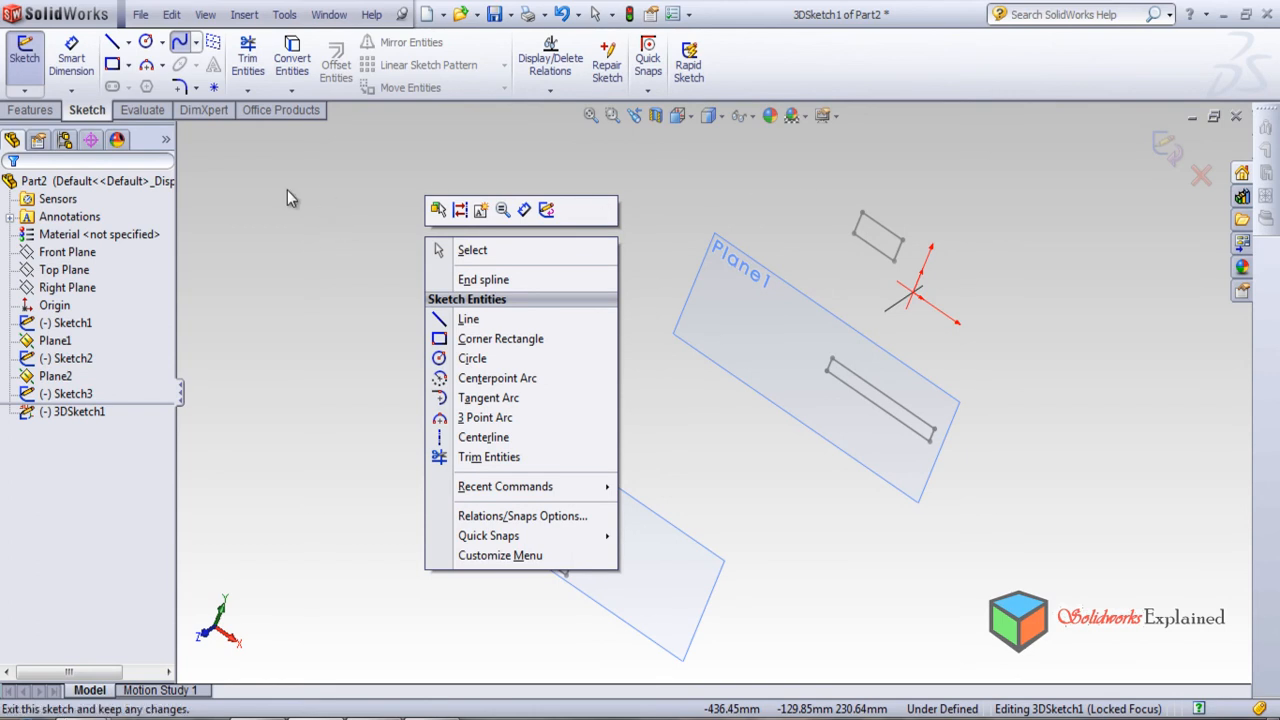
# Exit the empty 3DSketch1 without drawing any spline
pyautogui.click(483, 279)
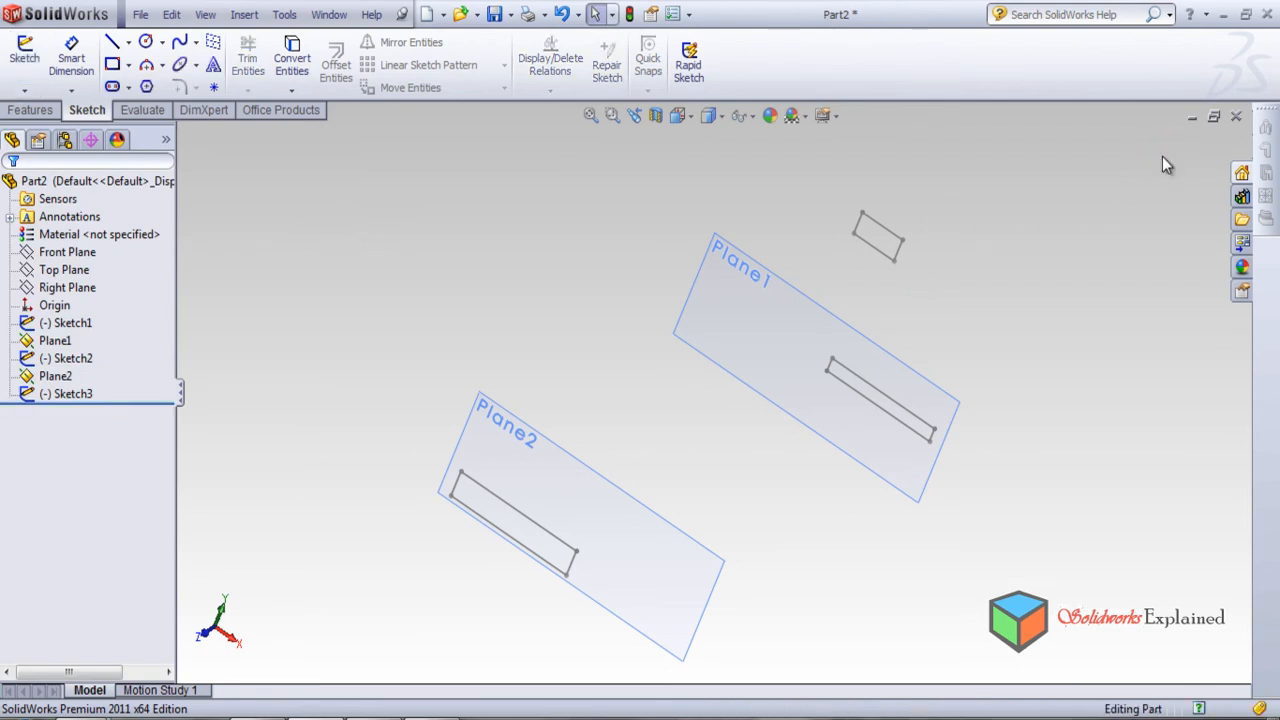
pyautogui.moveTo(390, 235)
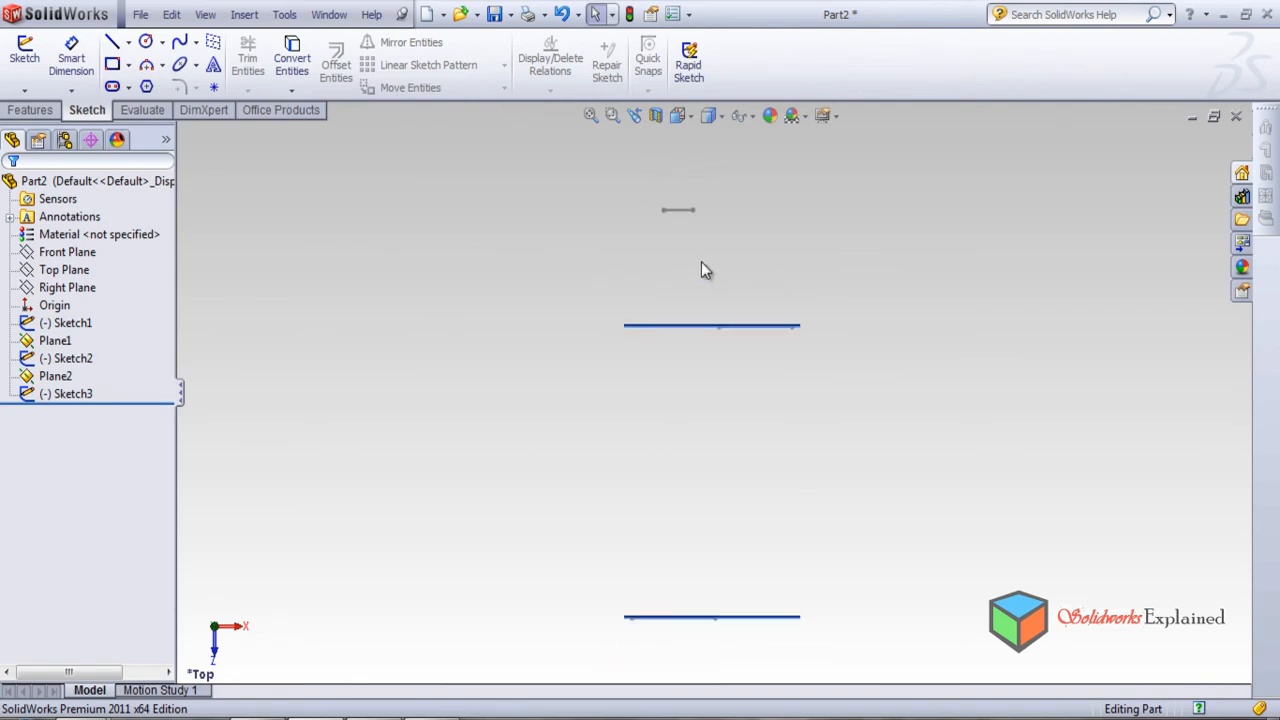
pyautogui.moveTo(655, 220)
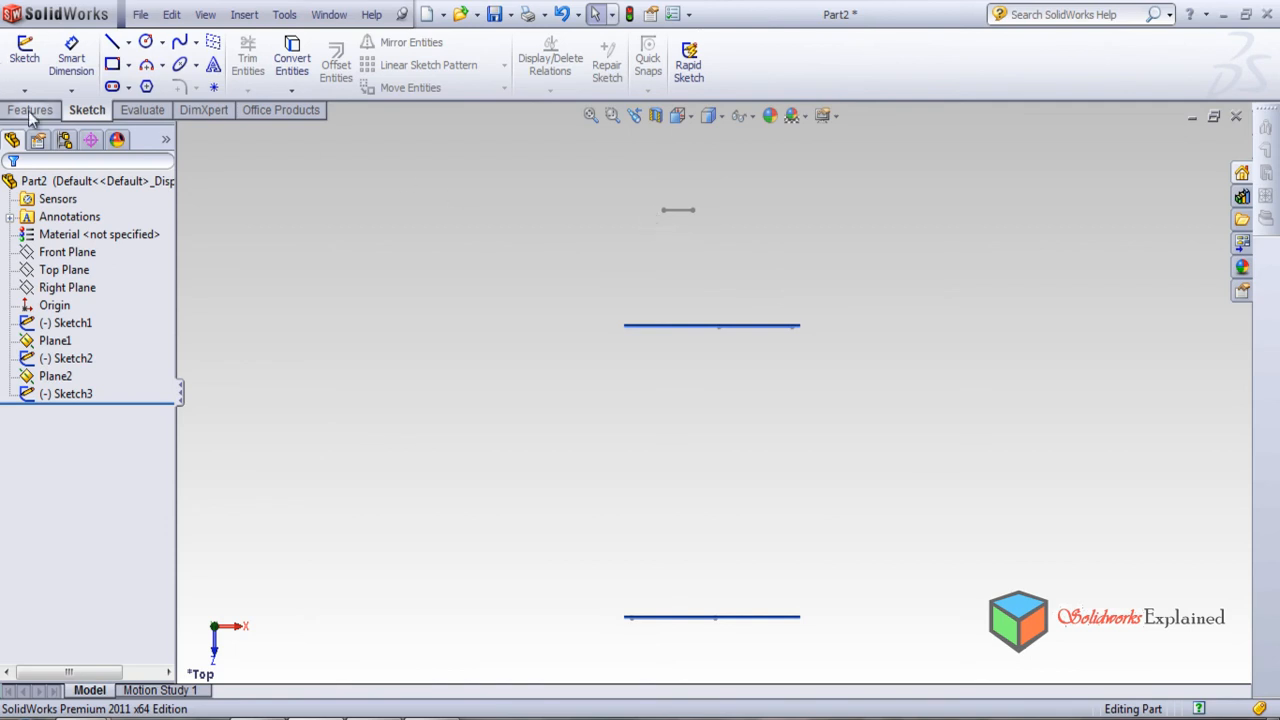
# Switch from the Features tab back to the Sketch tools
pyautogui.click(30, 110)
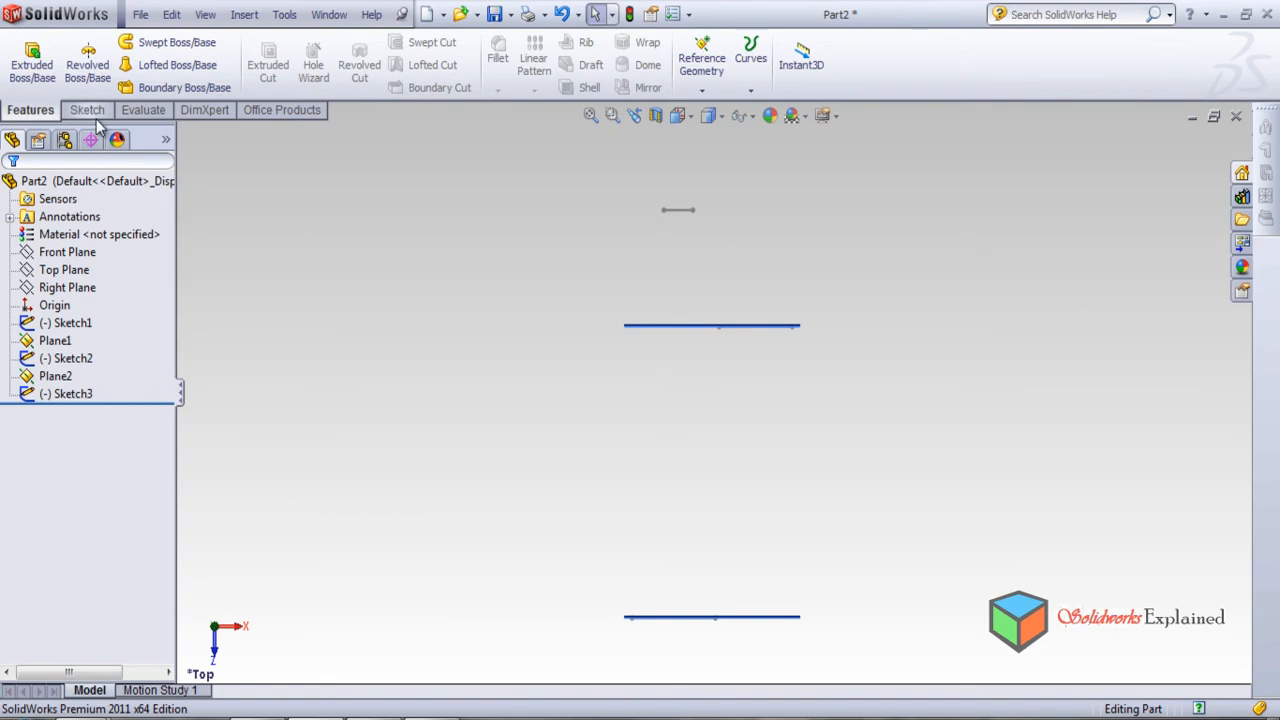
pyautogui.click(86, 110)
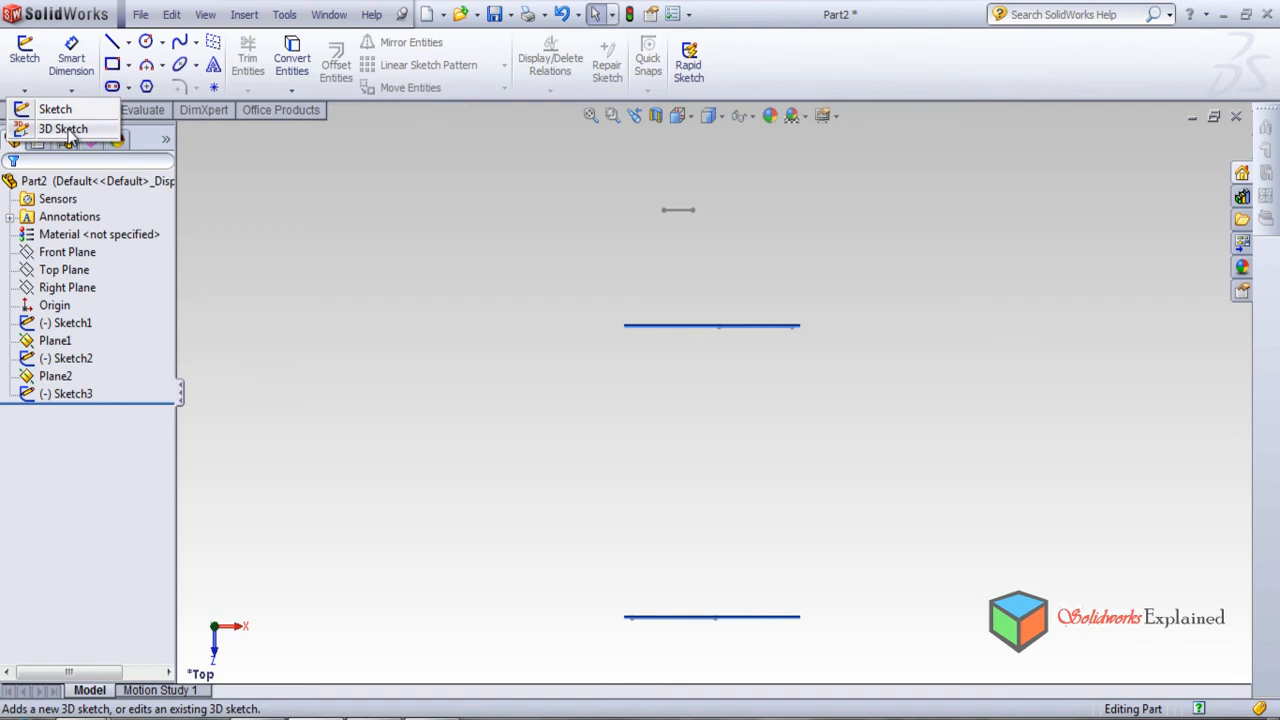
# Draw an S-shaped 3D spline from the small top profile down through all three planes
pyautogui.click(63, 128)
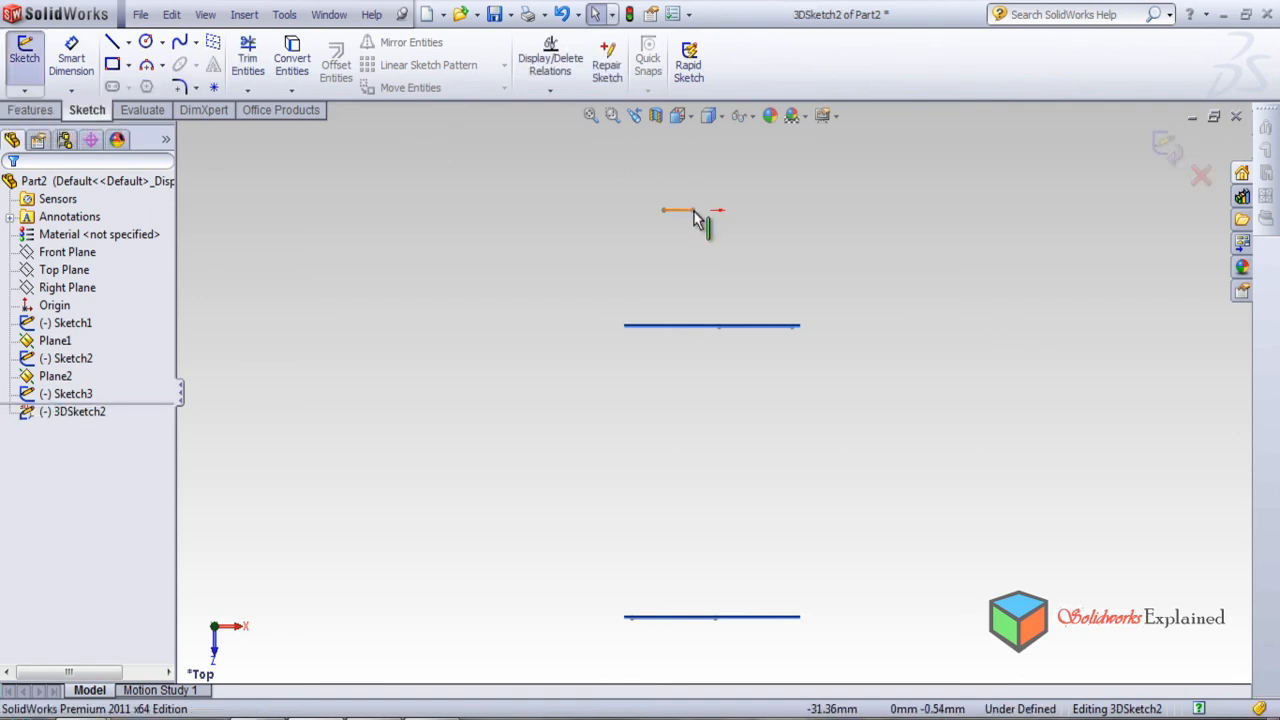
pyautogui.click(73, 411)
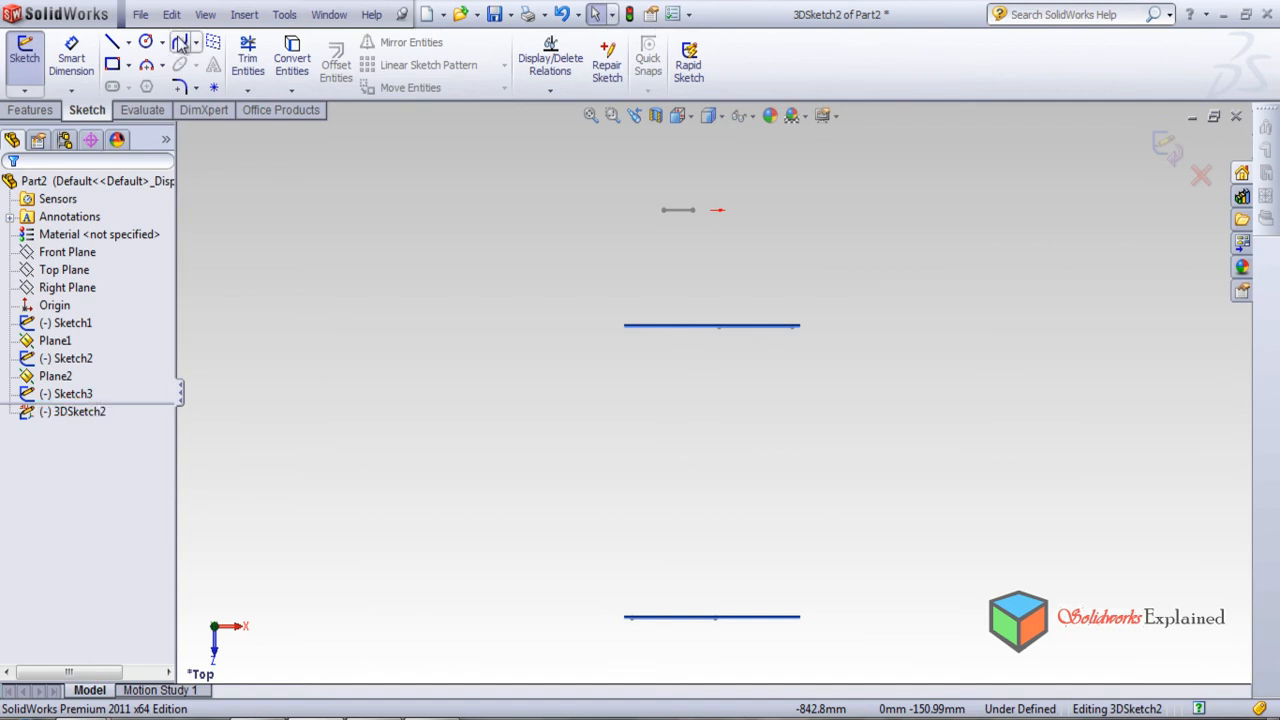
pyautogui.click(180, 41)
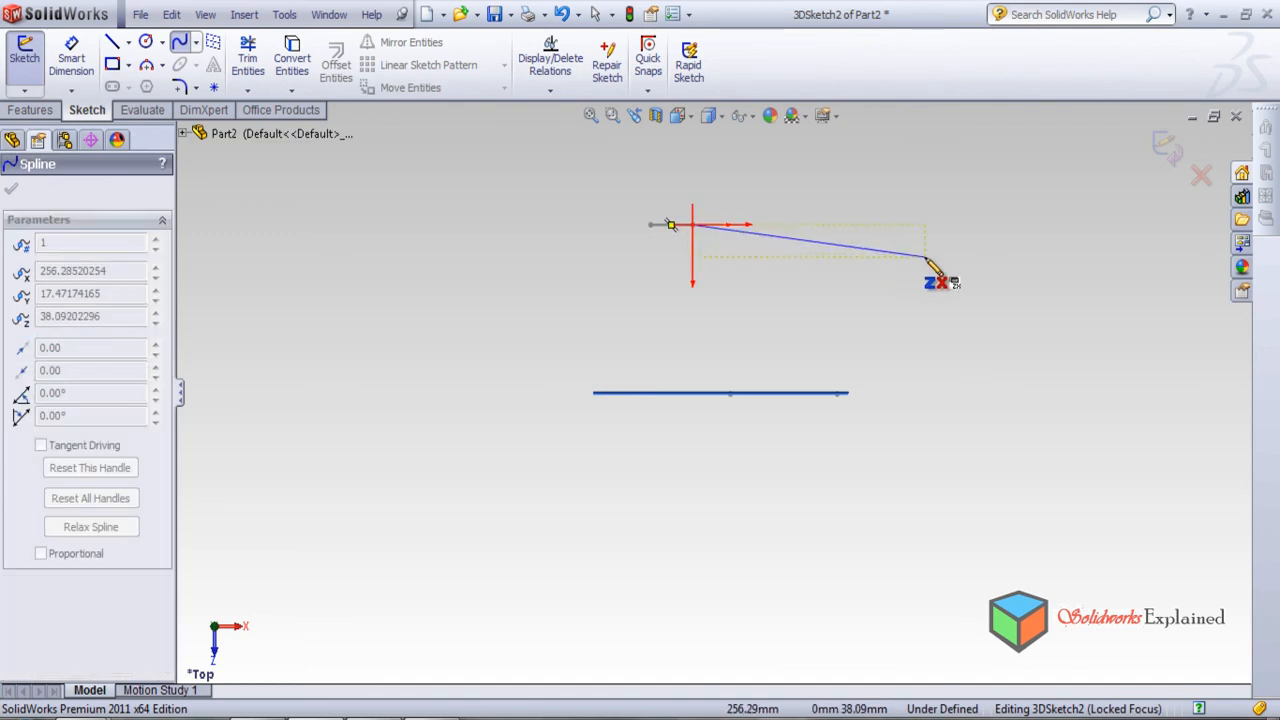
pyautogui.moveTo(940, 280); pyautogui.dragTo(845, 395)
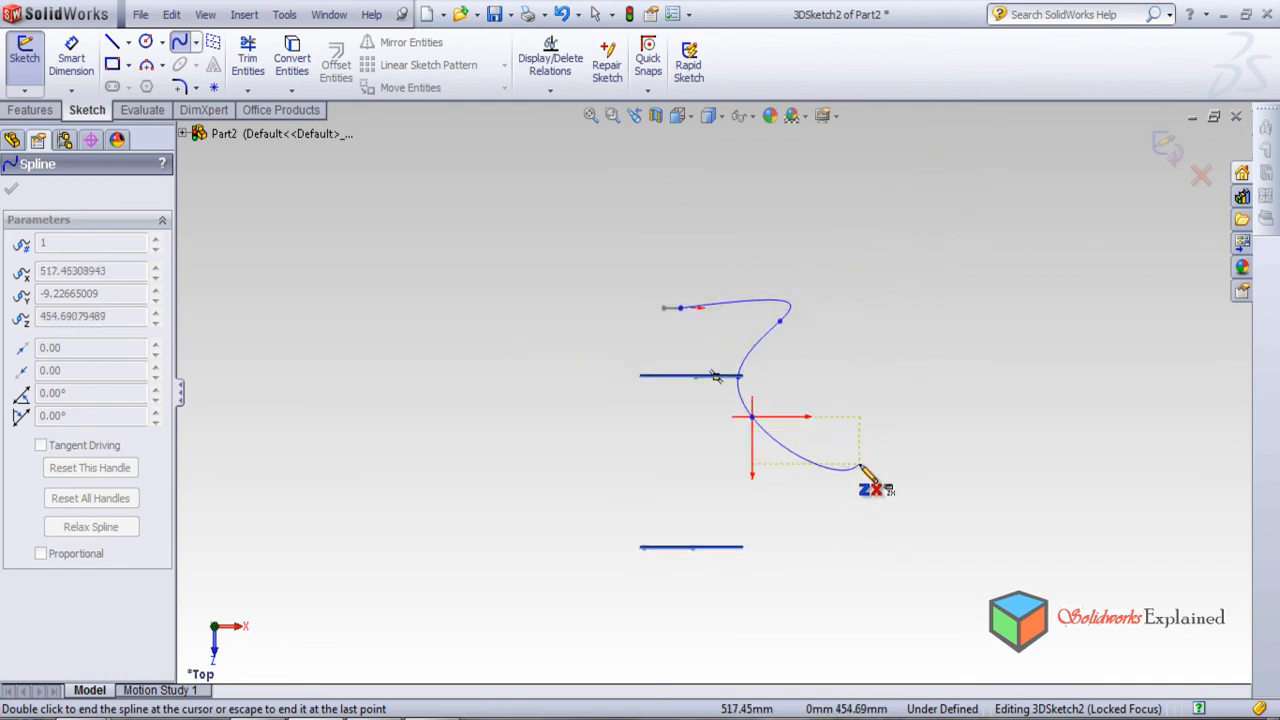
pyautogui.moveTo(860, 470); pyautogui.dragTo(905, 555)
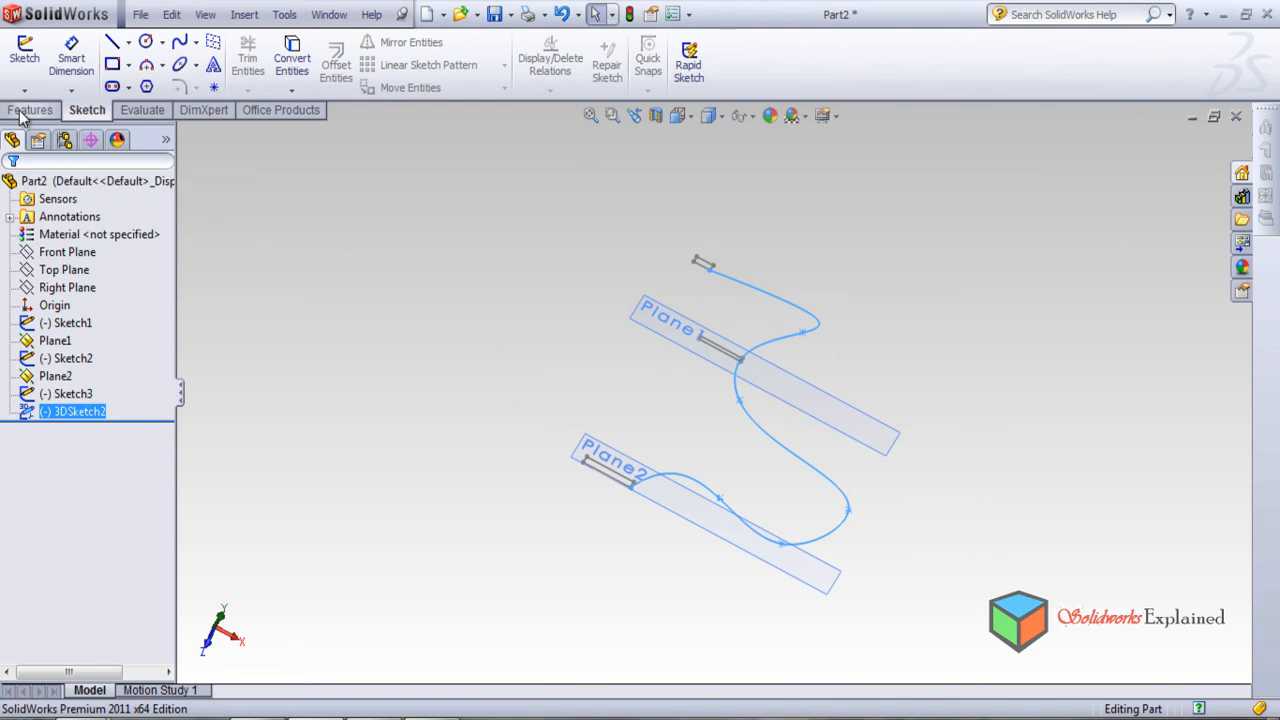
# Leave the finished 3D spline sketch and show the Features command tab
pyautogui.click(30, 110)
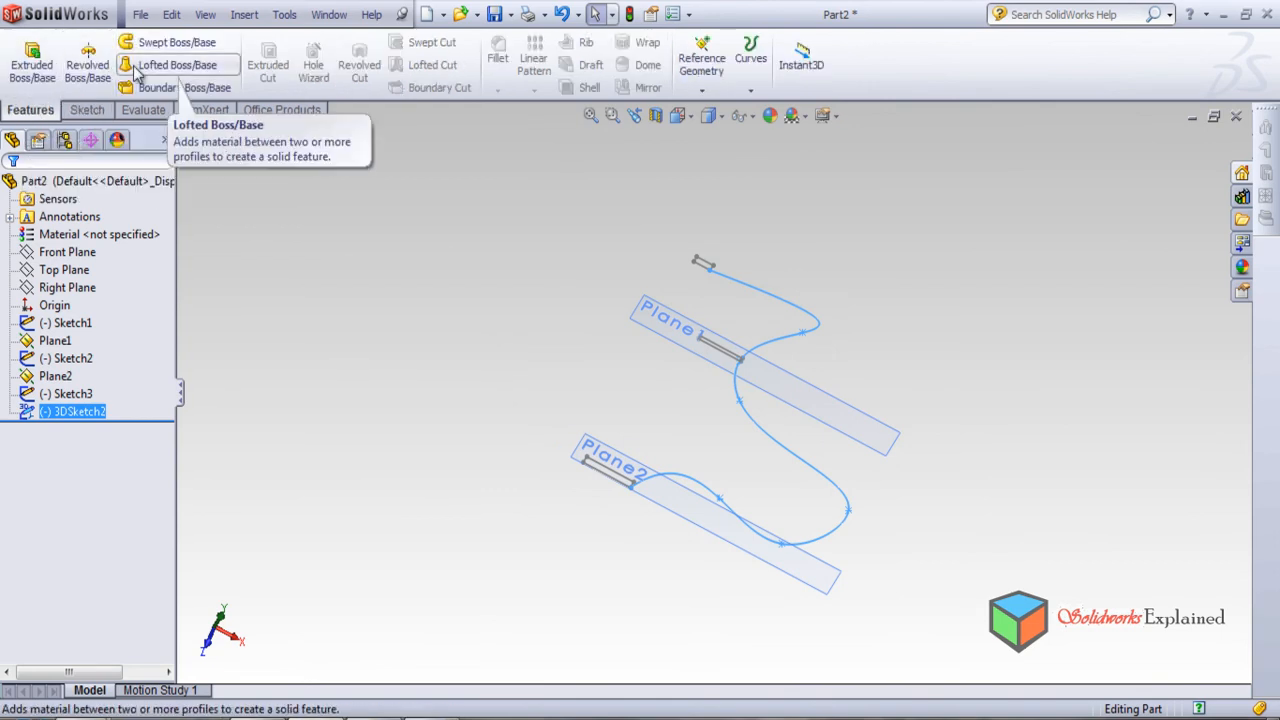
# Loft Sketch1, Sketch2 and Sketch3 along the 3DSketch2 guide curve to create Loft1
pyautogui.click(177, 64)
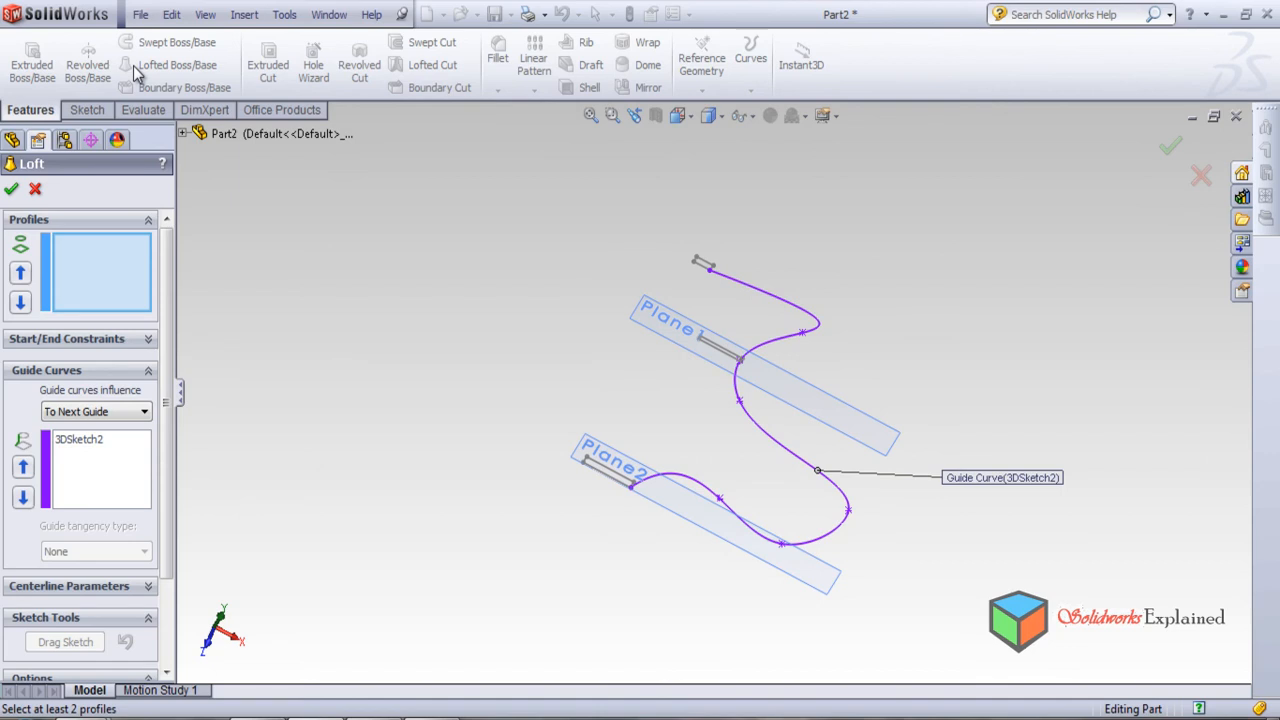
pyautogui.moveTo(62, 455)
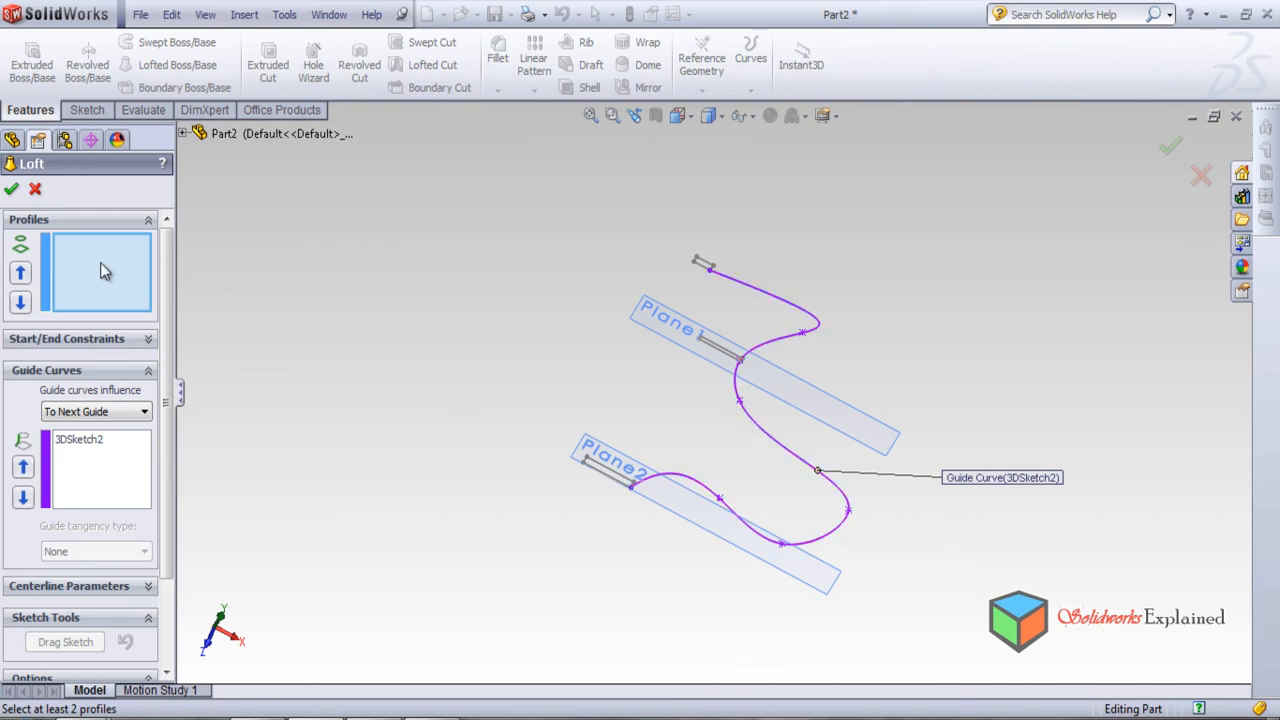
pyautogui.click(184, 134)
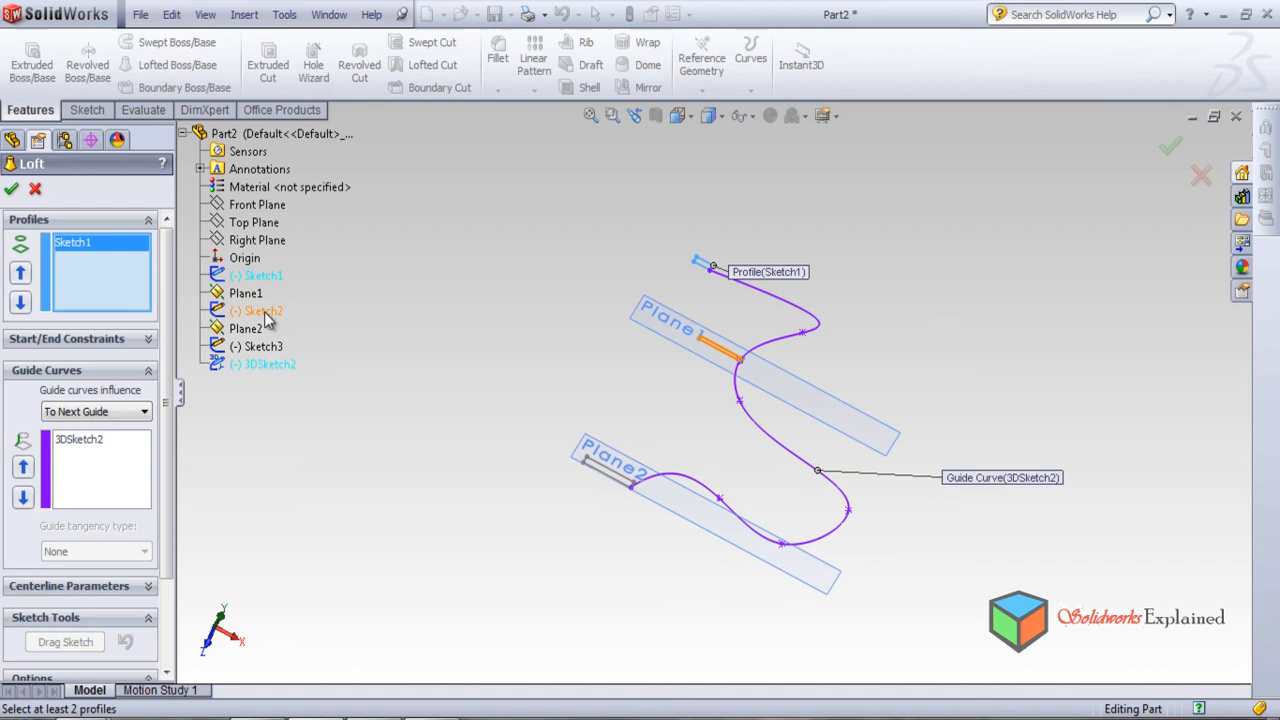
pyautogui.click(262, 311)
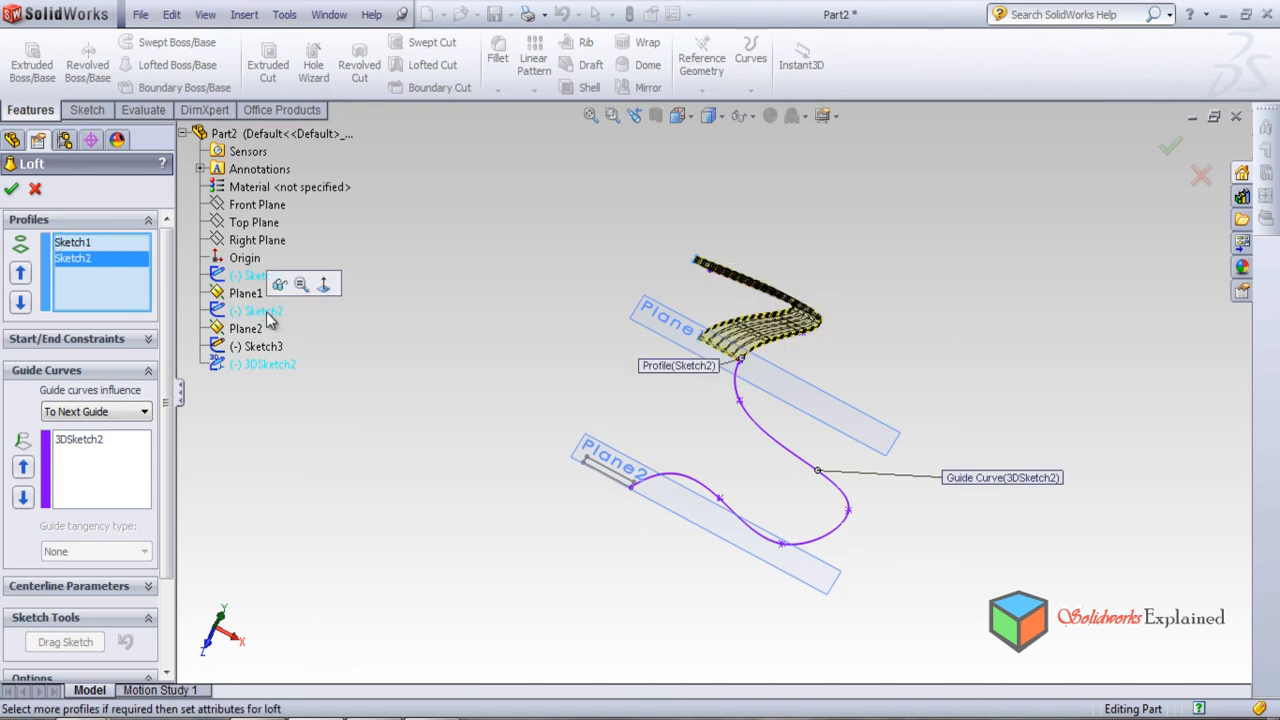
pyautogui.click(263, 346)
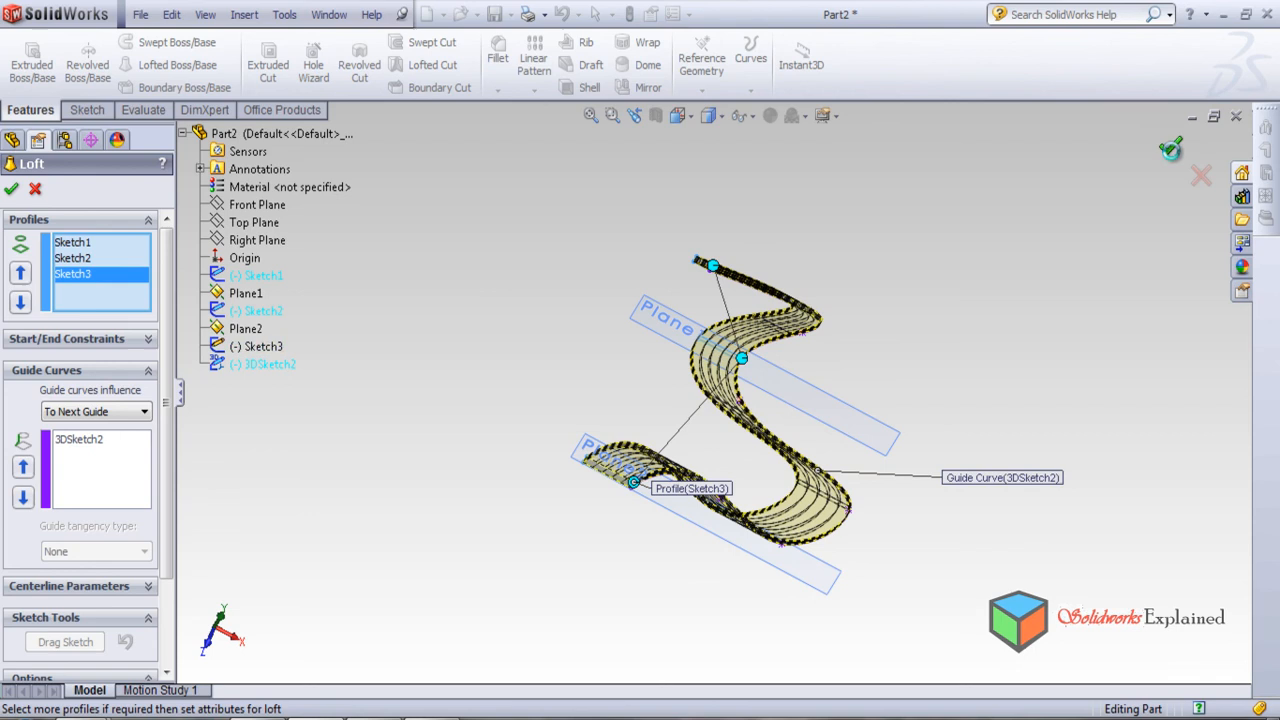
pyautogui.click(11, 189)
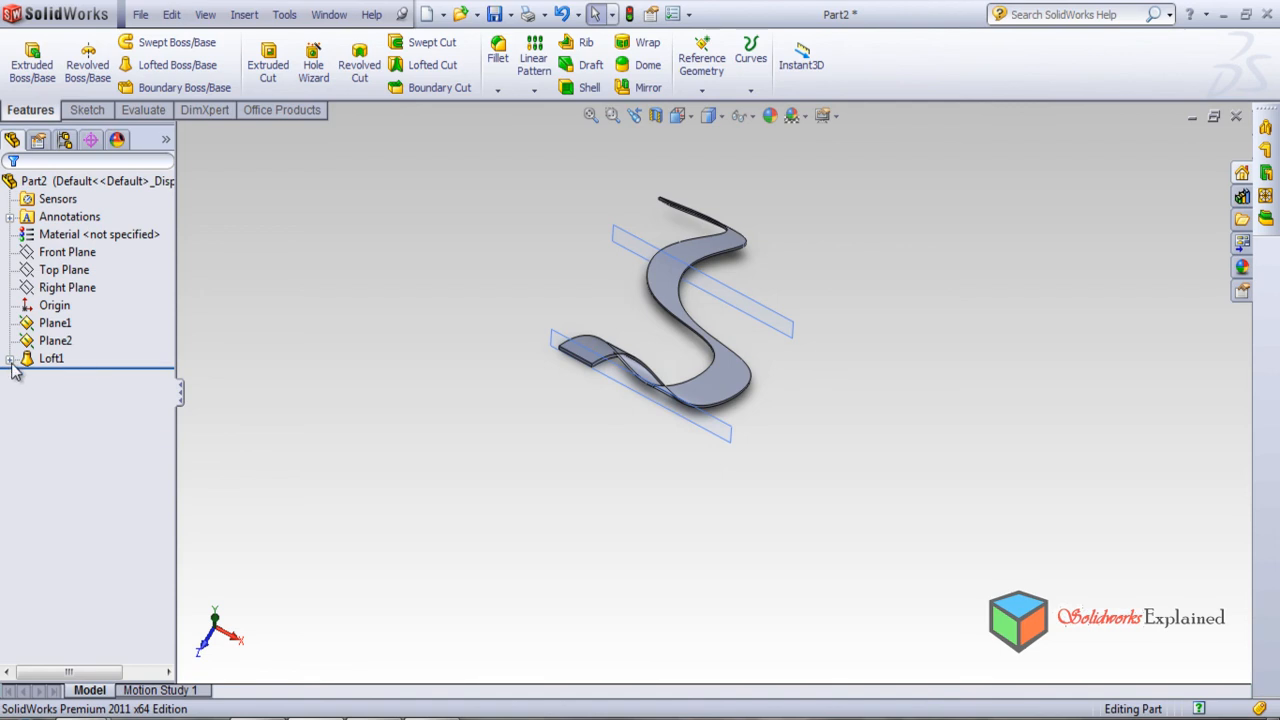
pyautogui.click(10, 358)
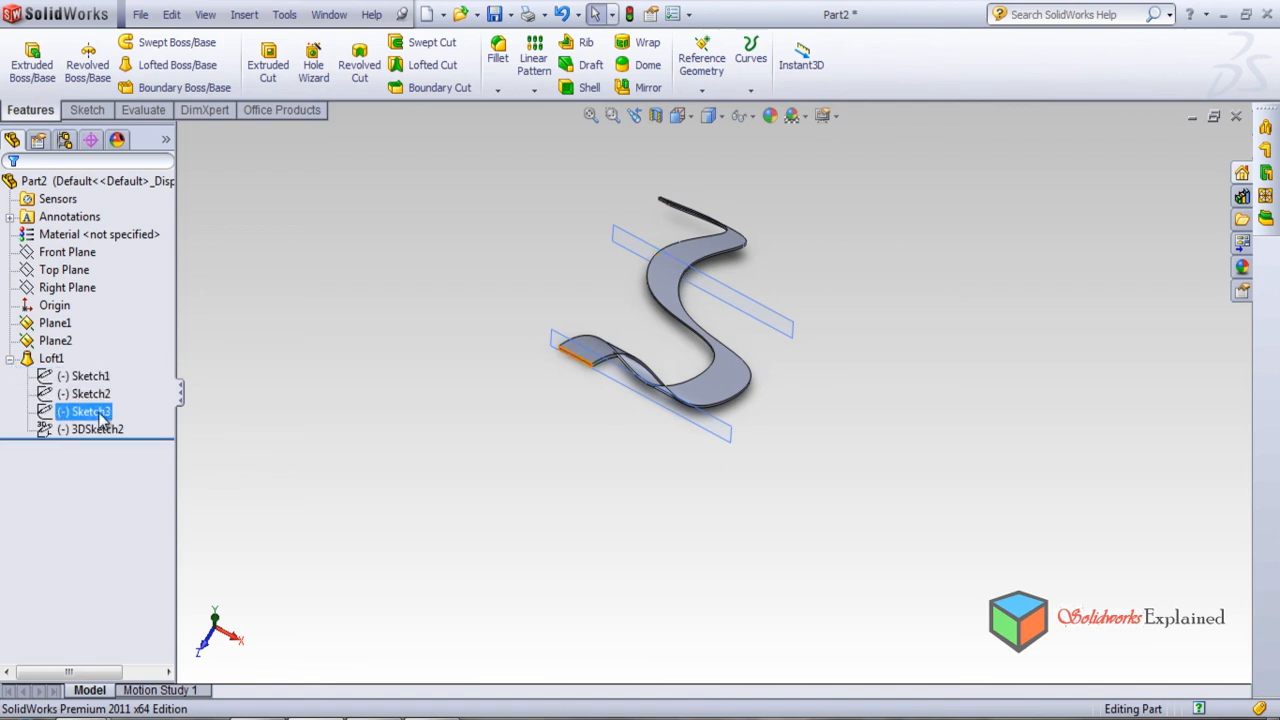
pyautogui.click(97, 428)
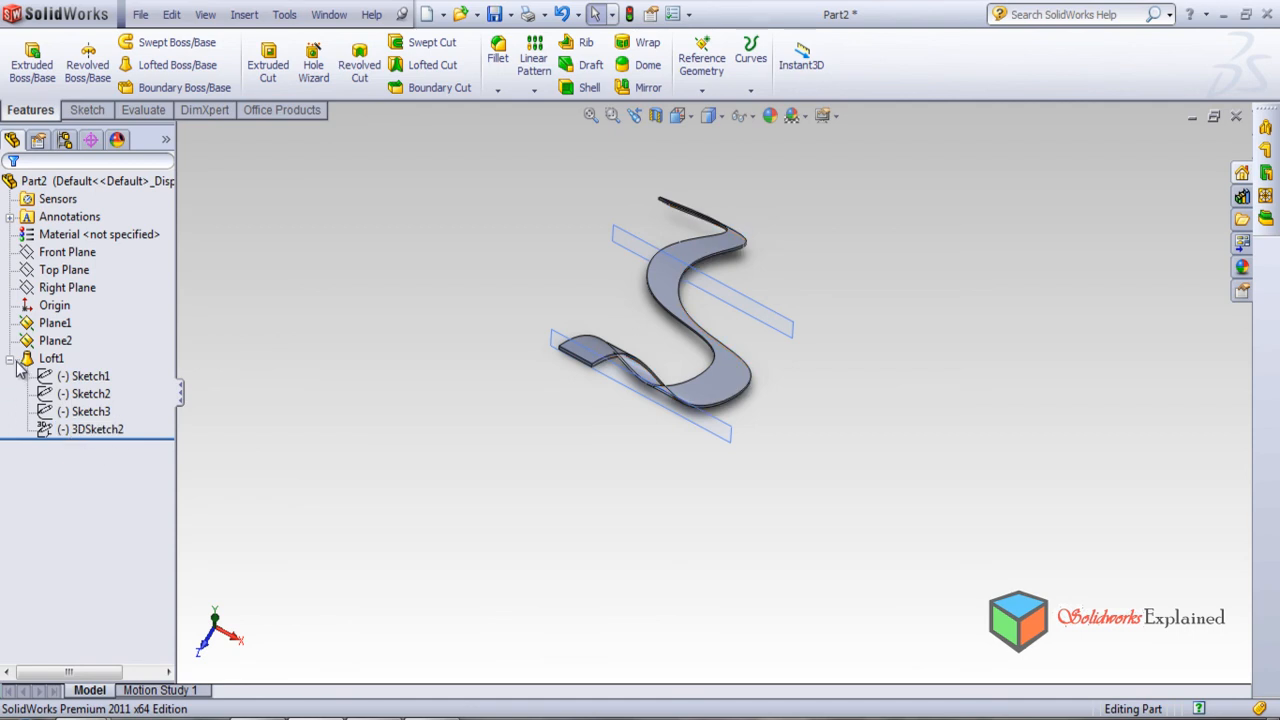
pyautogui.click(97, 428)
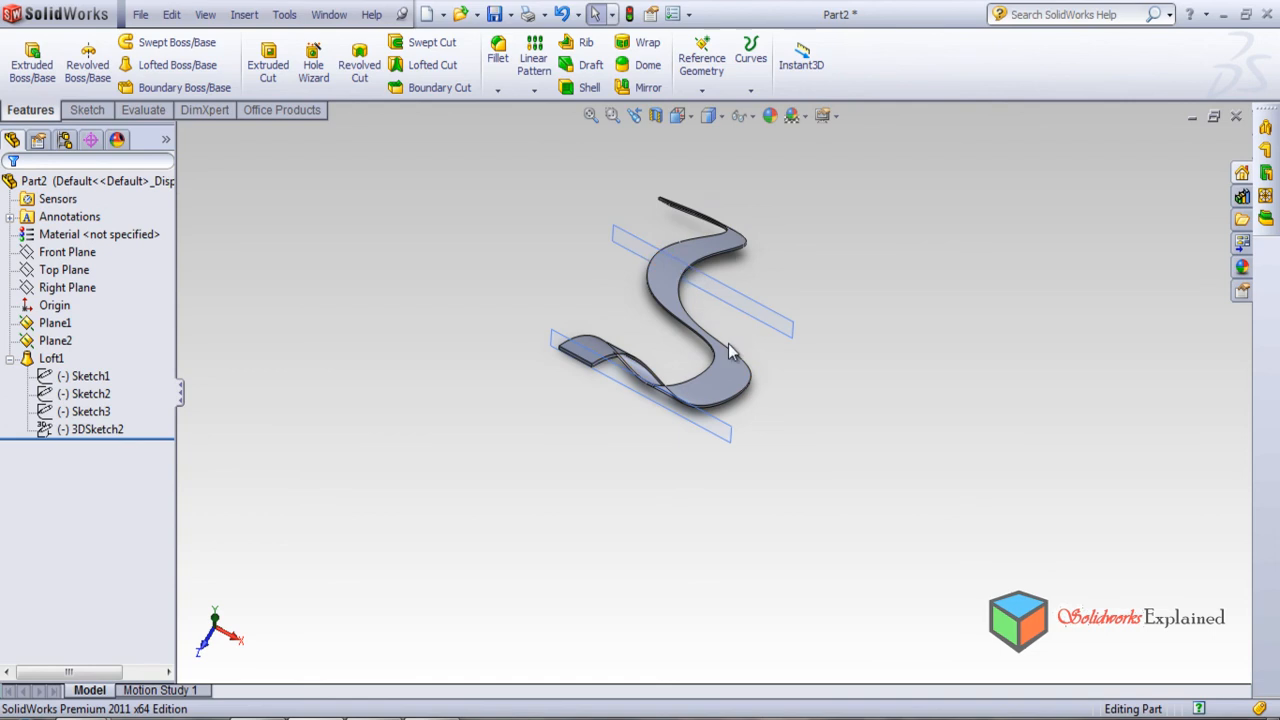
pyautogui.moveTo(130, 468)
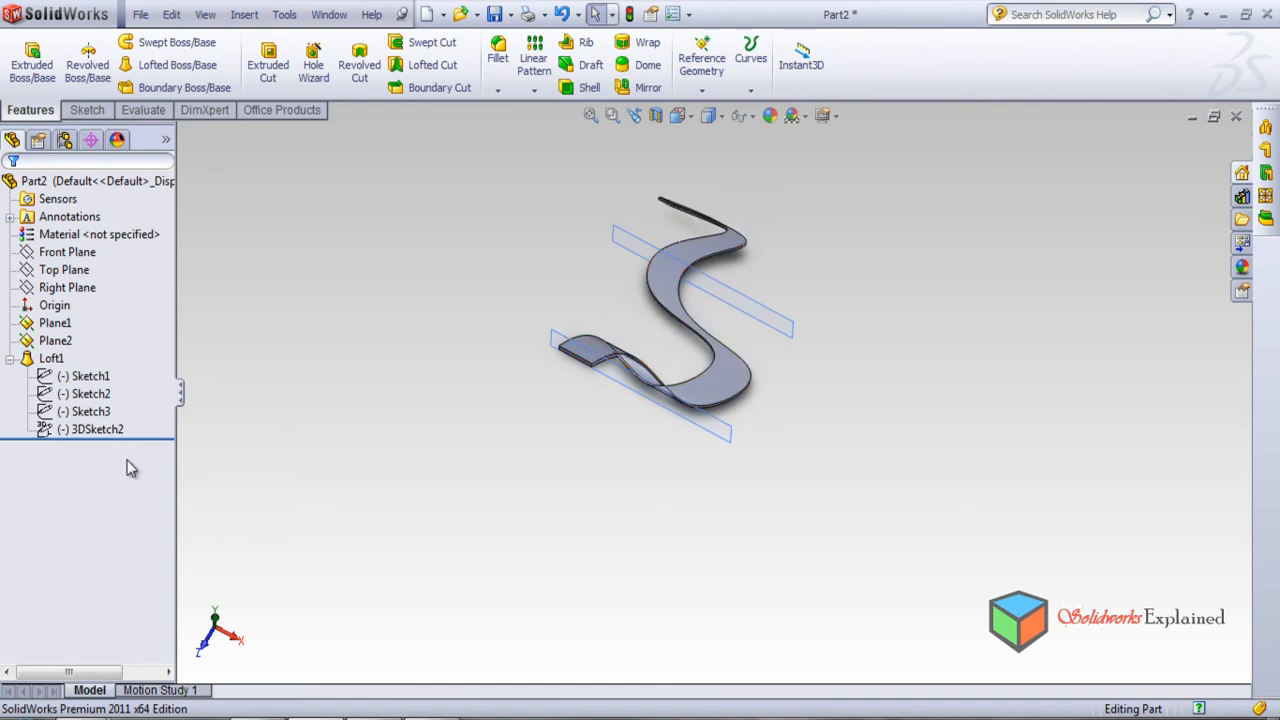
pyautogui.click(10, 358)
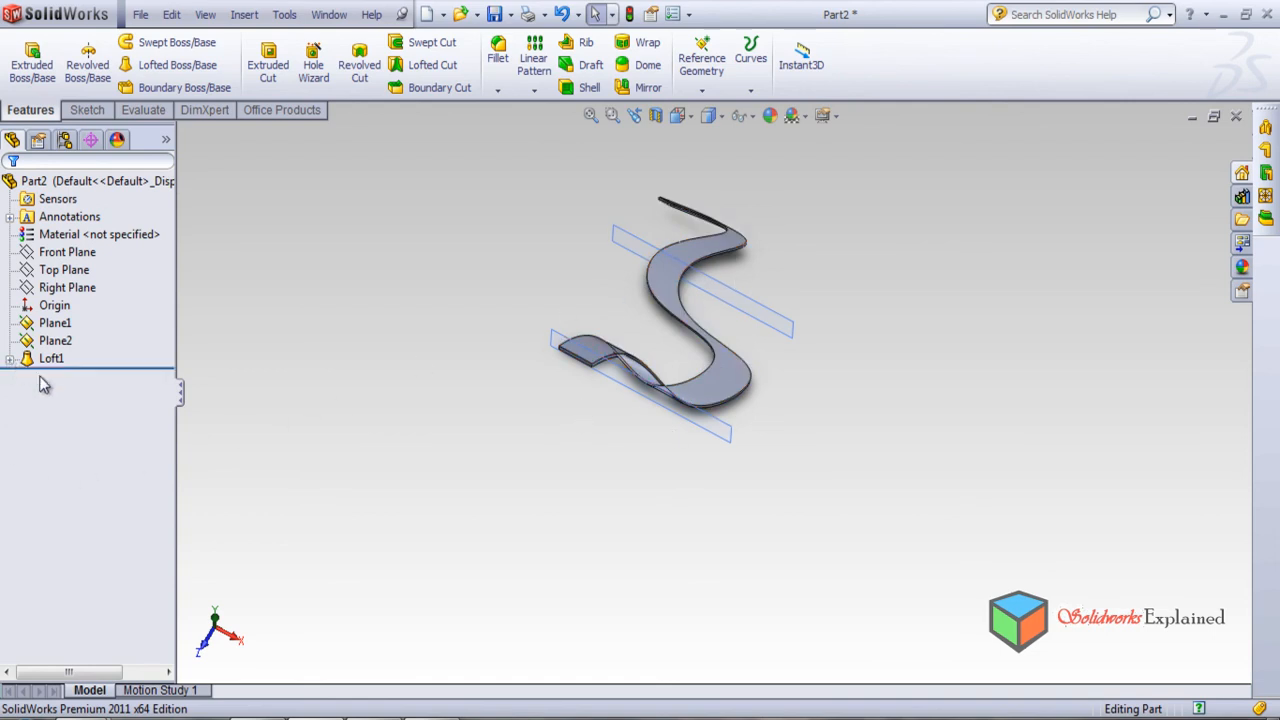
pyautogui.click(51, 358)
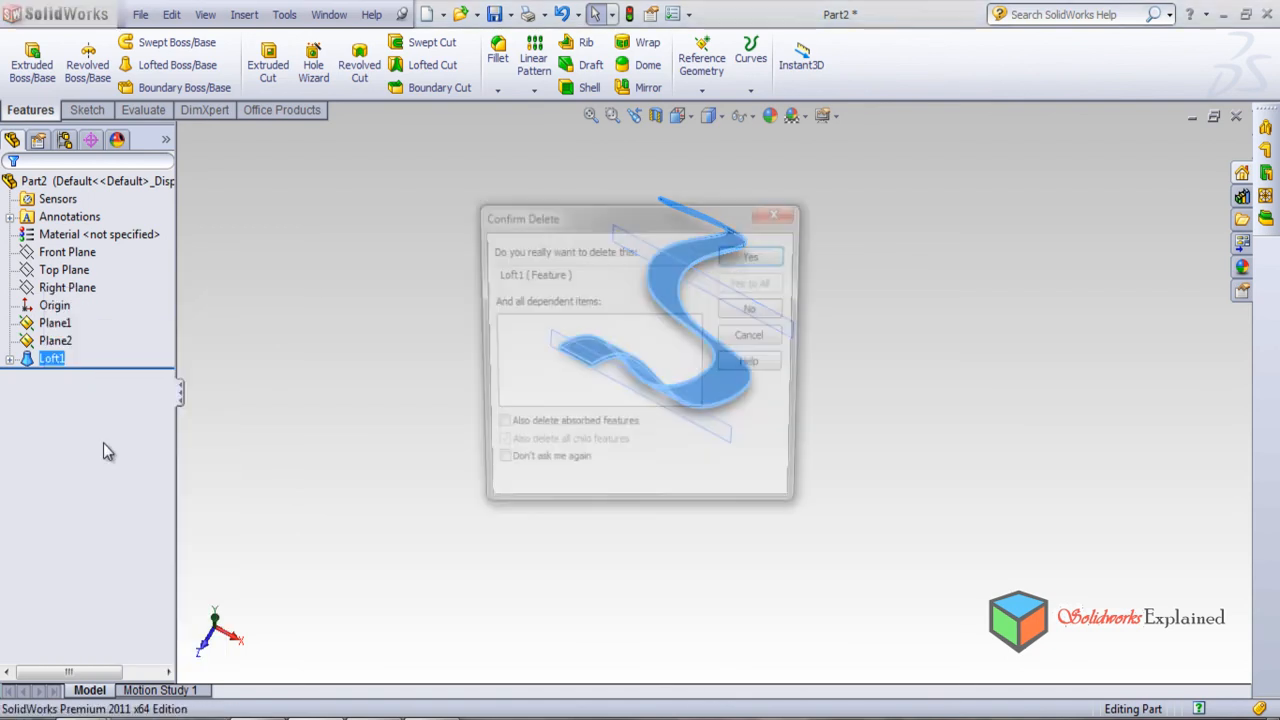
# Confirm deletion of the S-shaped Loft1
pyautogui.click(750, 257)
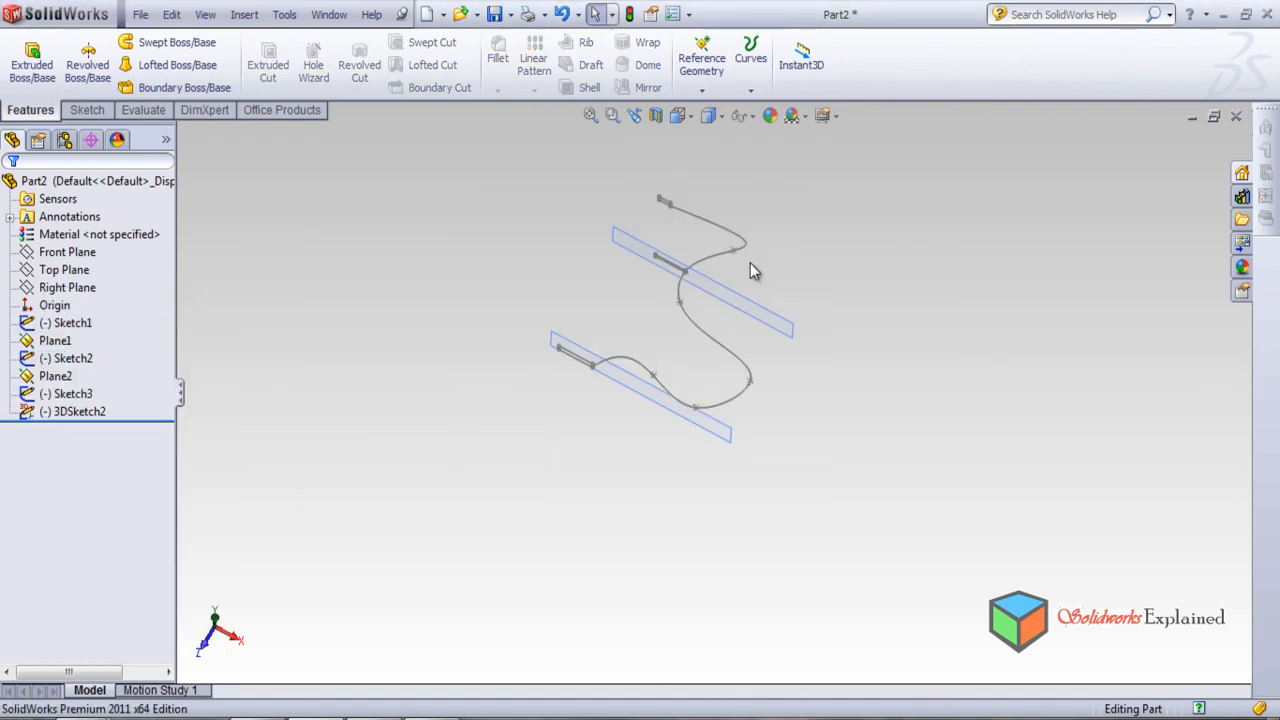
pyautogui.moveTo(620, 356)
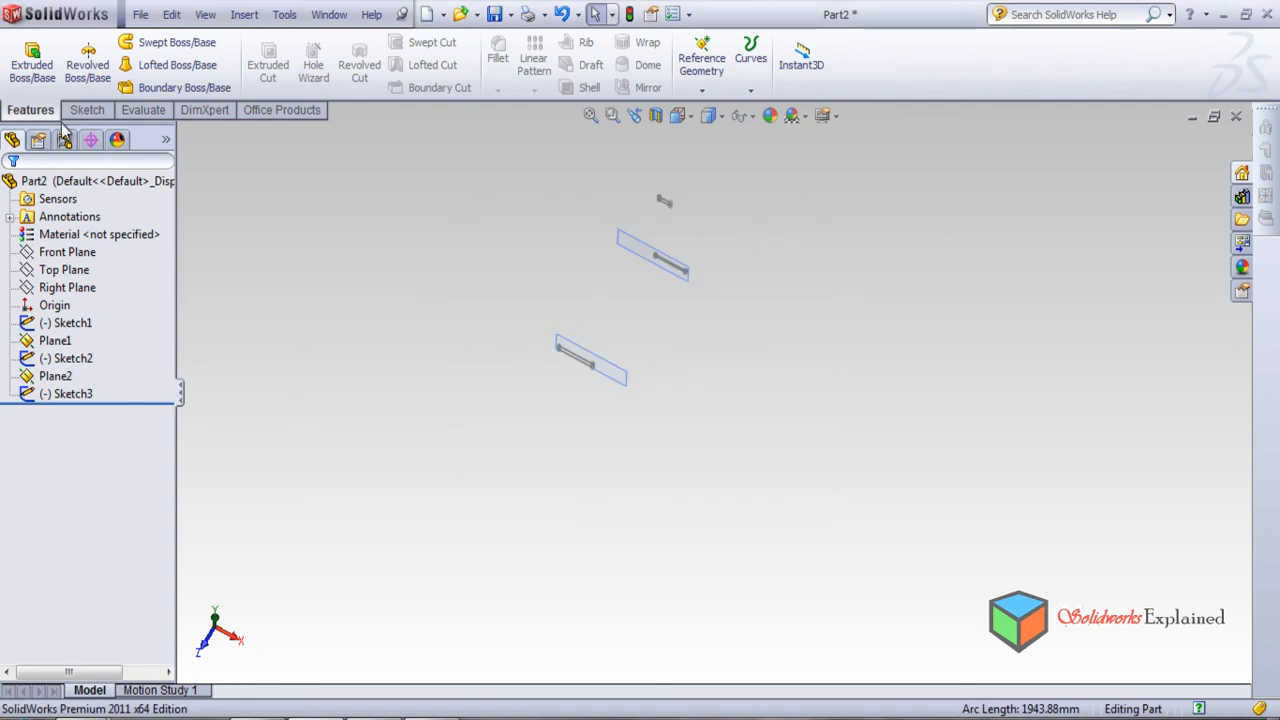
pyautogui.moveTo(178, 64)
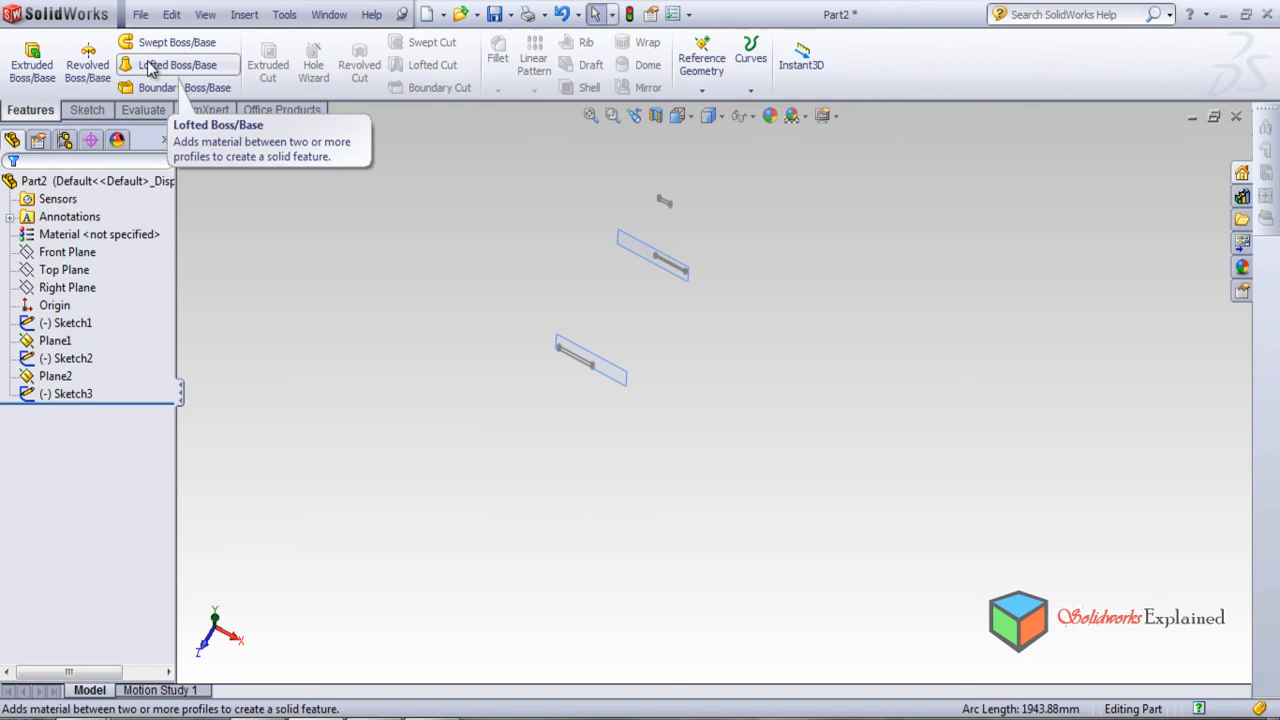
# Loft Sketch1, Sketch2 and Sketch3 with no guide curve, creating Loft2
pyautogui.click(177, 64)
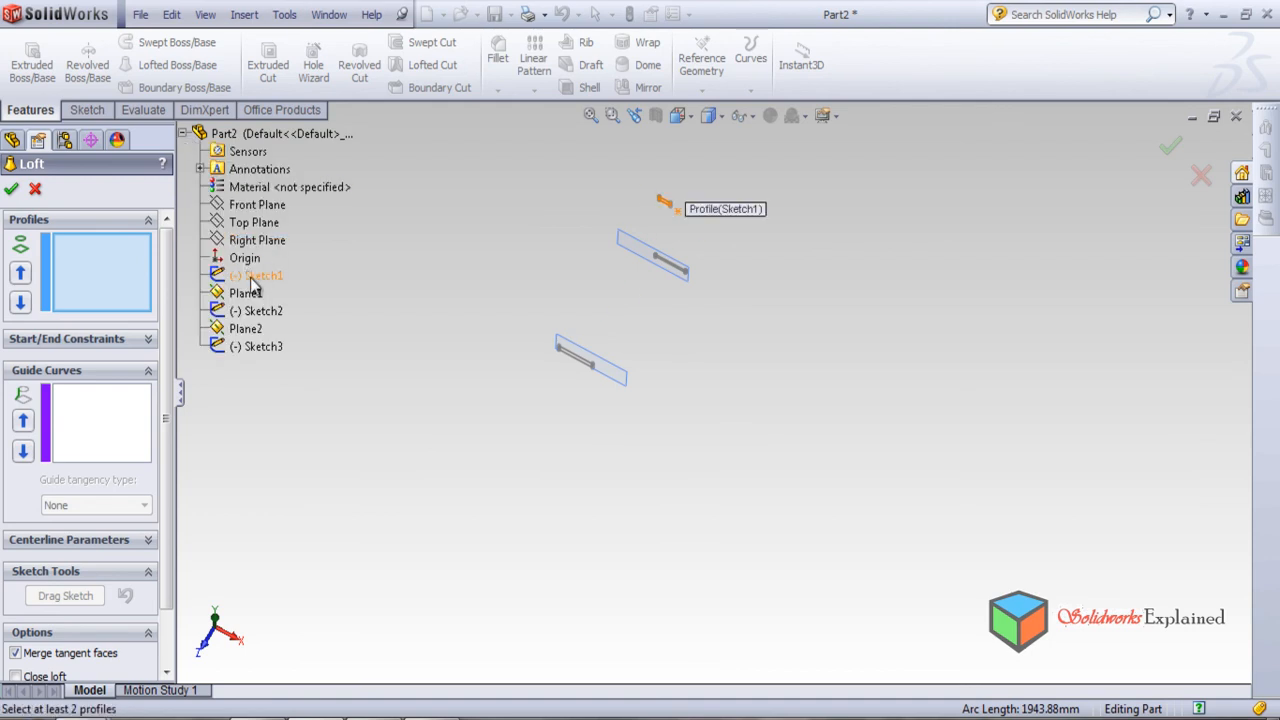
pyautogui.click(263, 311)
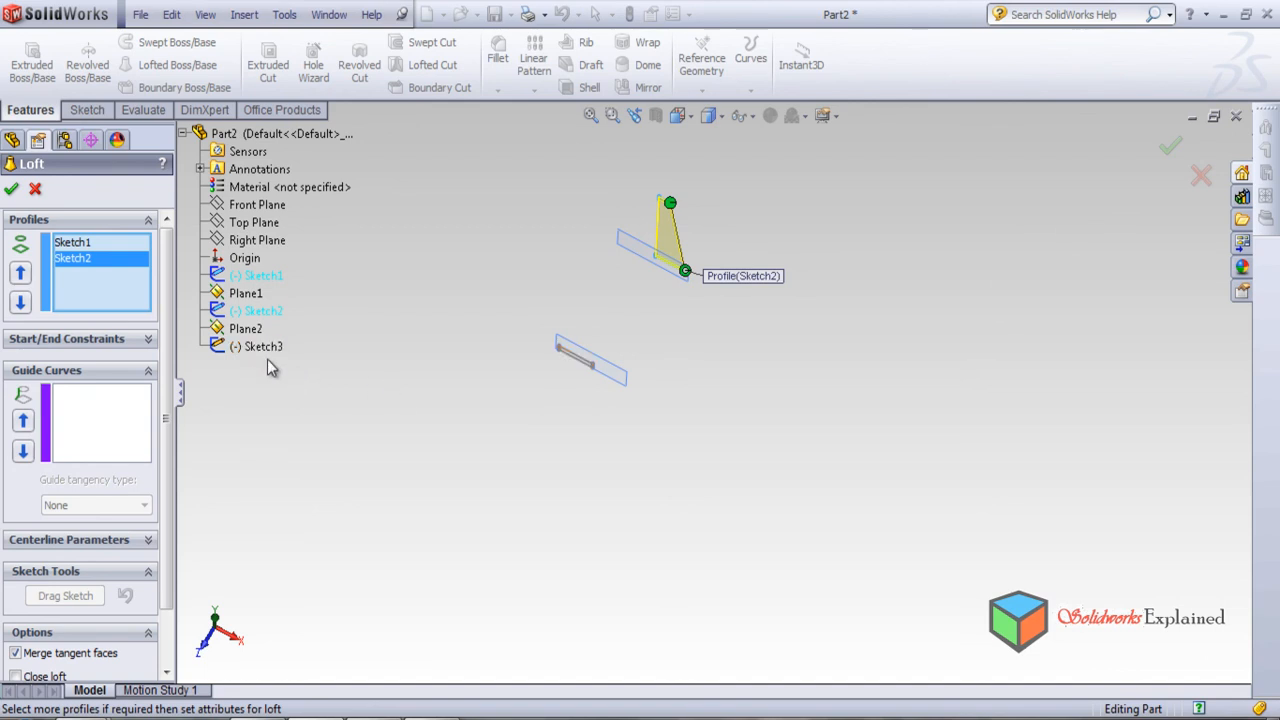
pyautogui.click(262, 346)
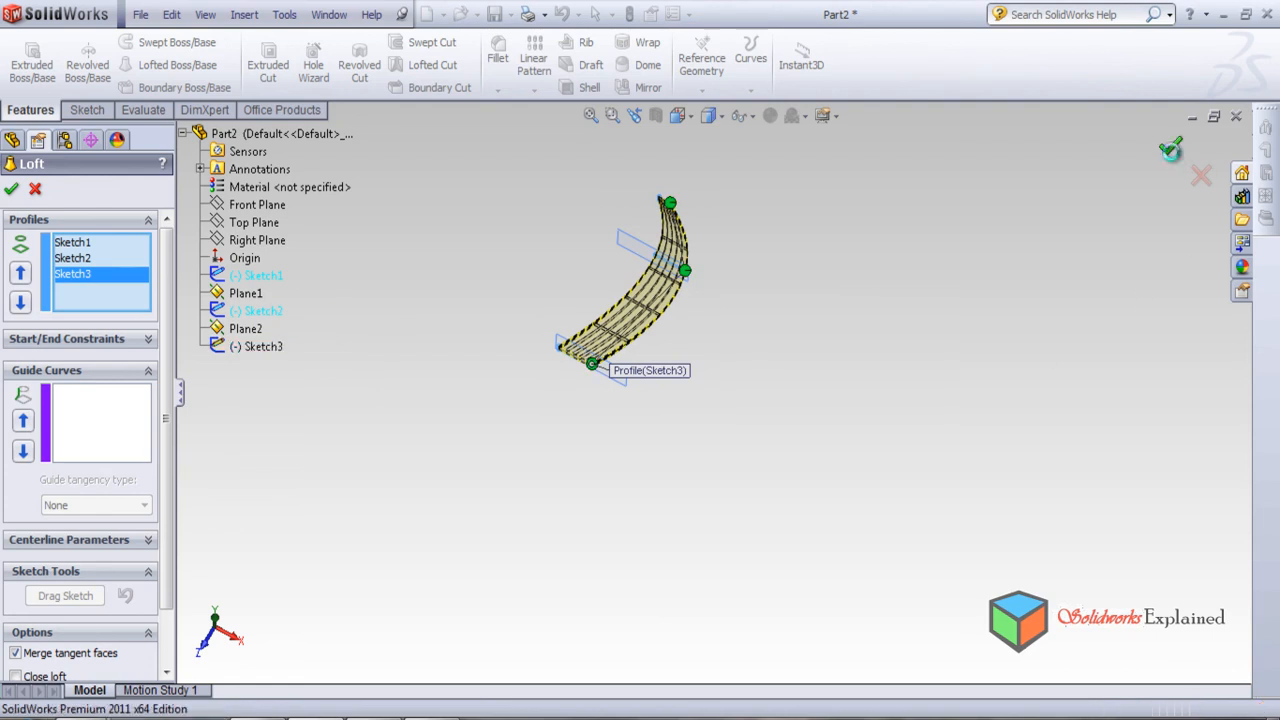
pyautogui.click(11, 188)
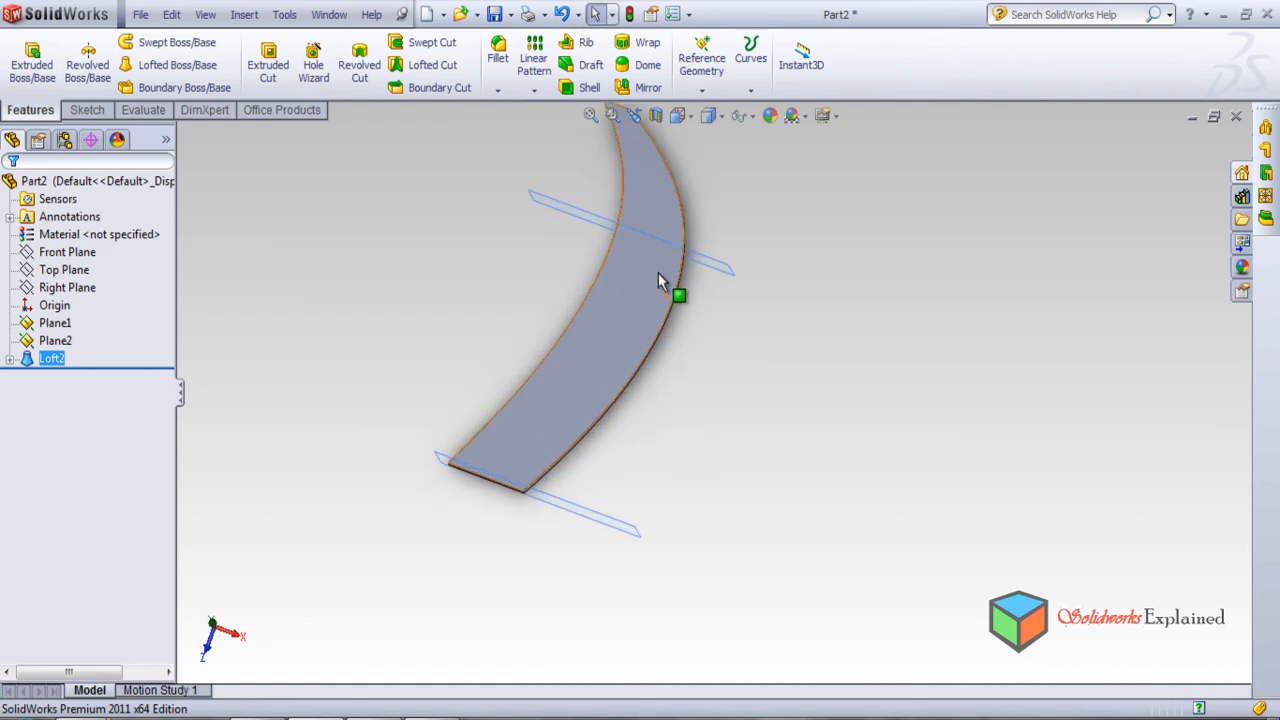
pyautogui.moveTo(660, 280); pyautogui.dragTo(725, 335)
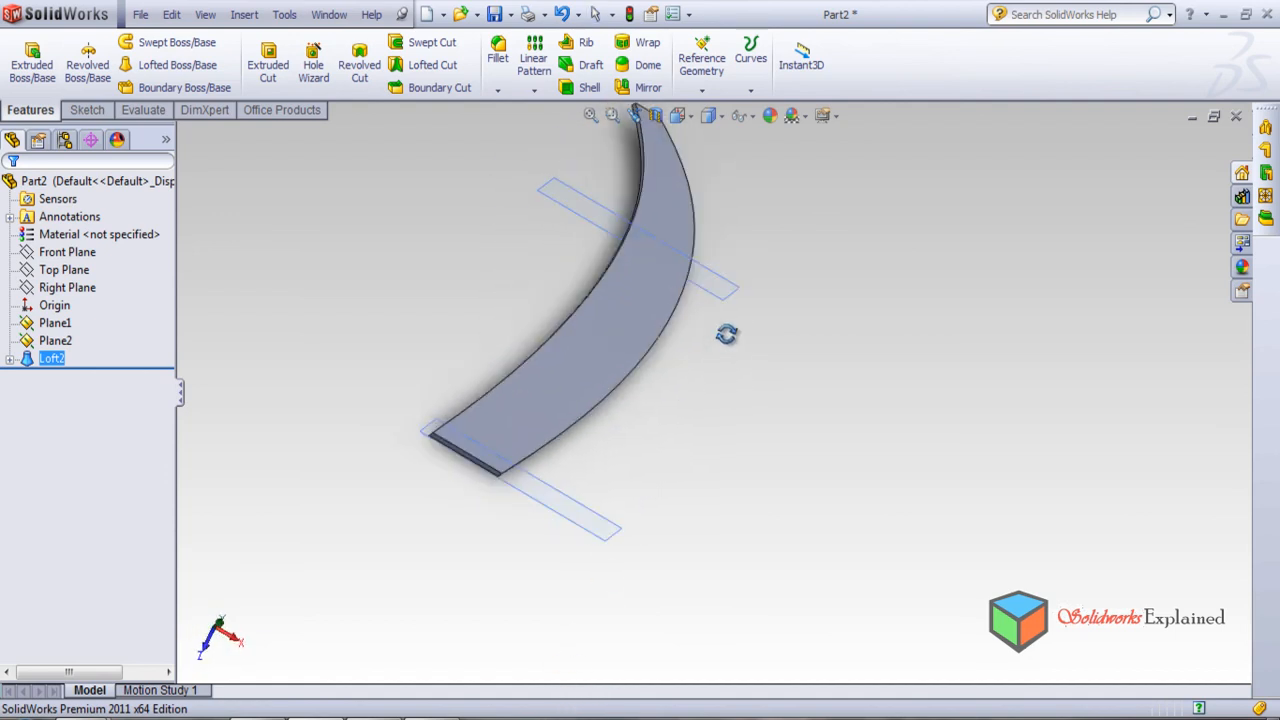